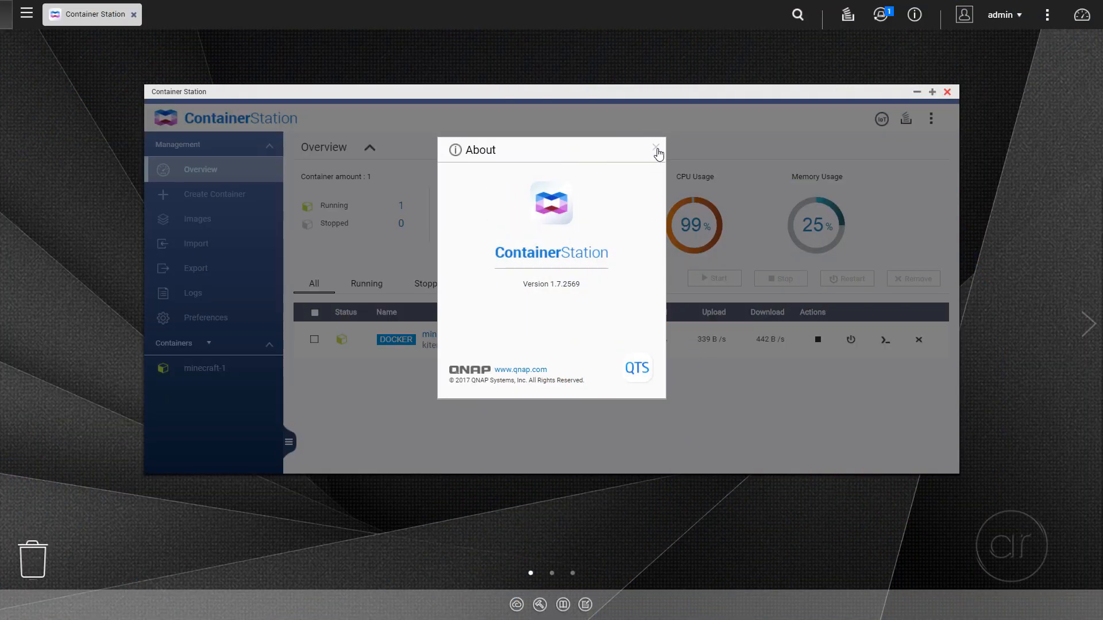
# Step: Dismiss the version info, then browse Create Container, Images and back to the Overview with minecraft-1 running
pyautogui.click(655, 147)
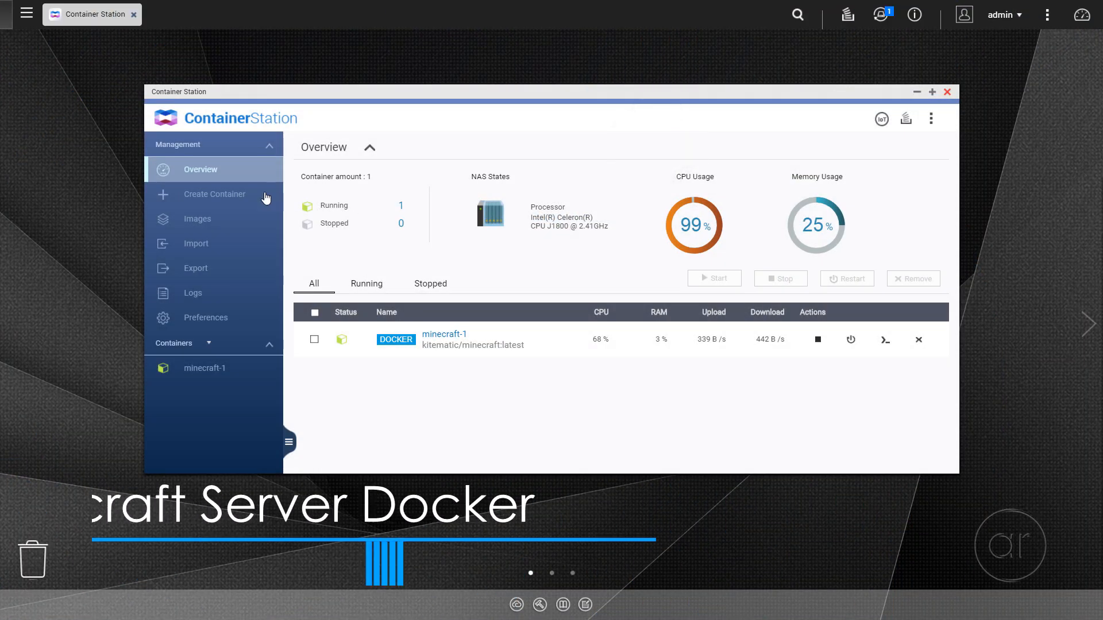
pyautogui.click(214, 194)
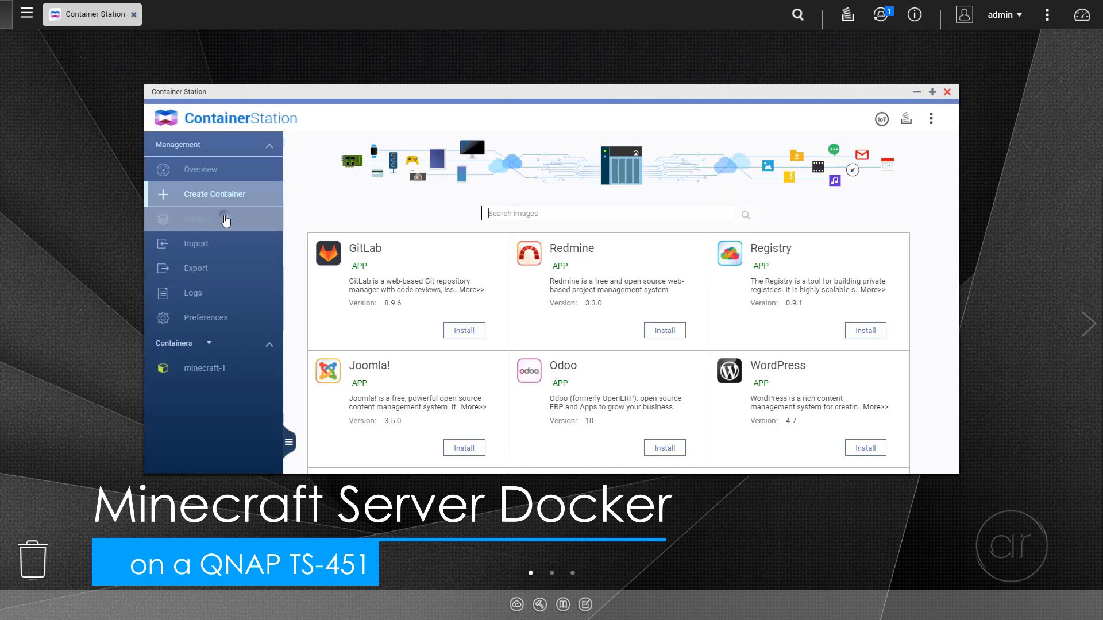
pyautogui.click(224, 219)
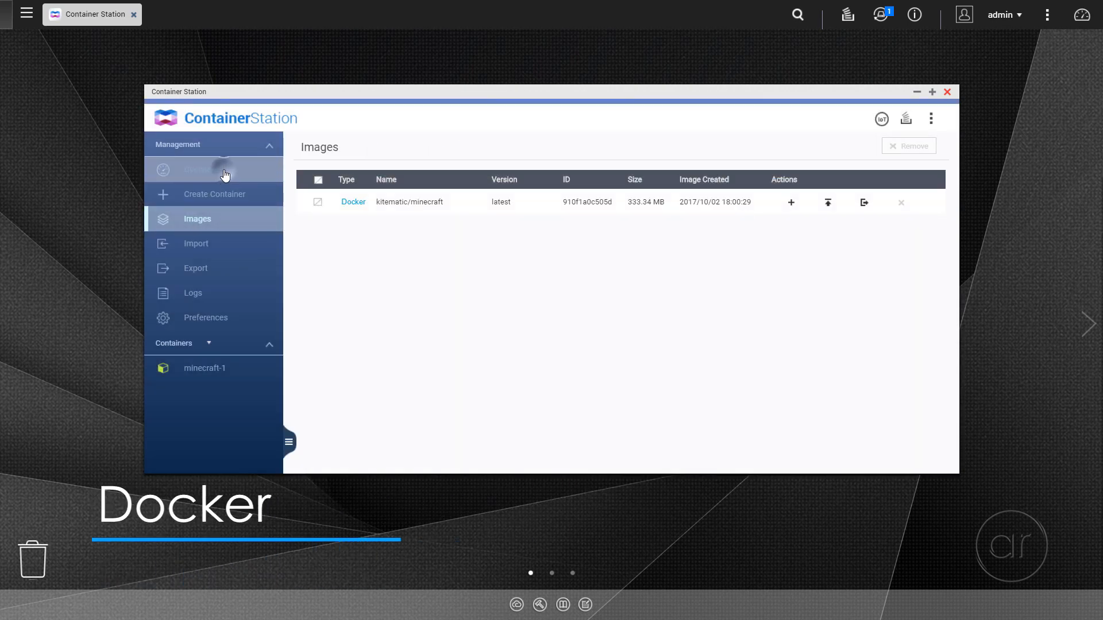
pyautogui.click(200, 169)
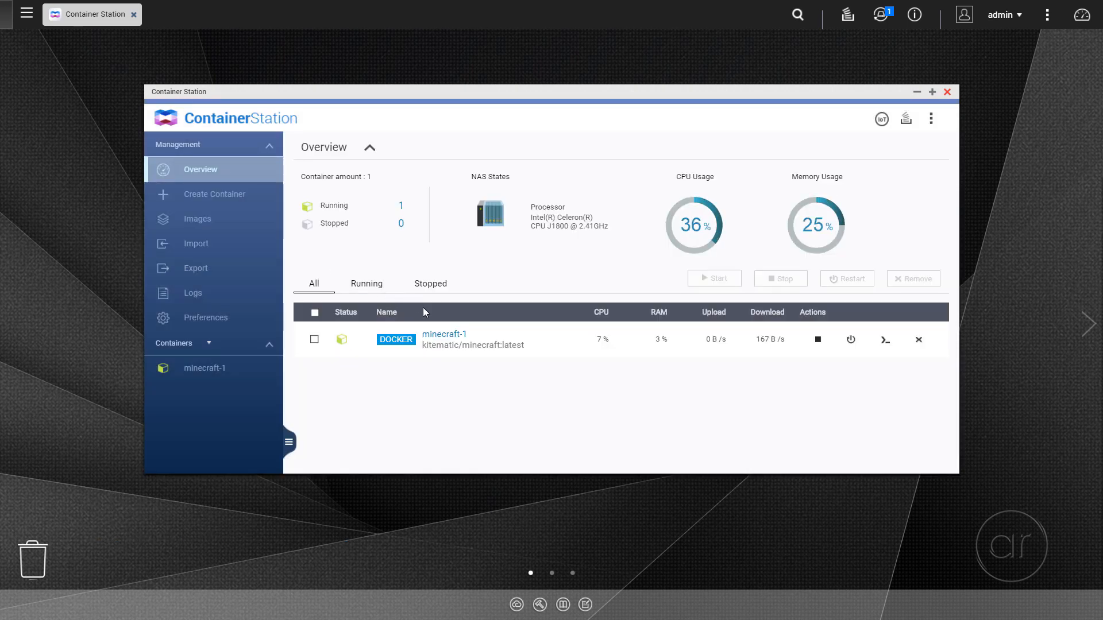
pyautogui.click(443, 335)
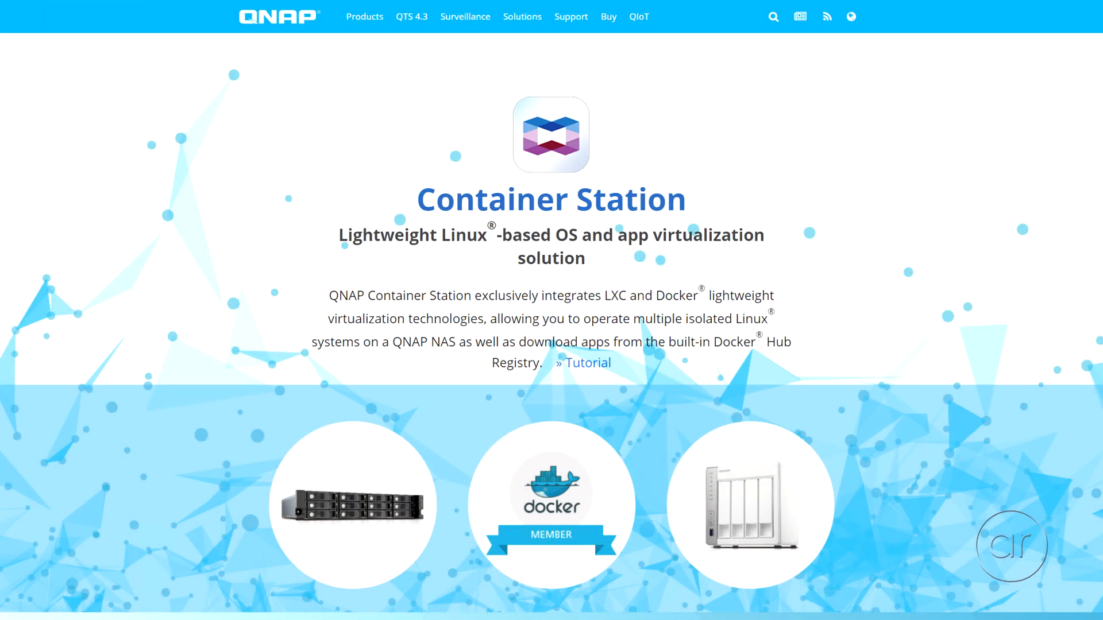
pyautogui.scroll(-3)
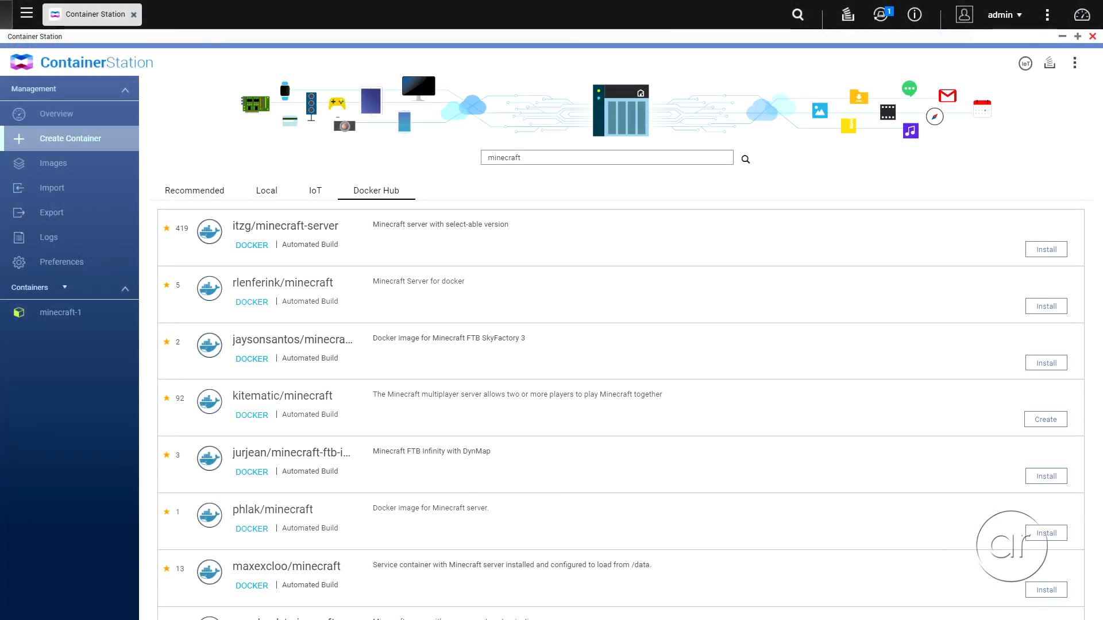
pyautogui.scroll(-3)
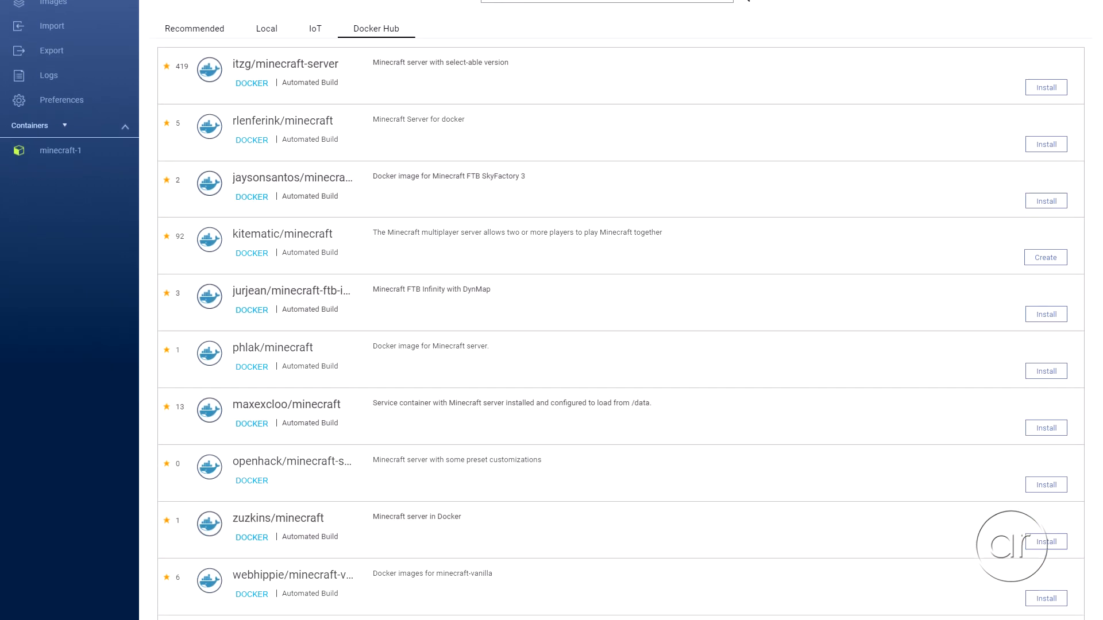
pyautogui.scroll(-3)
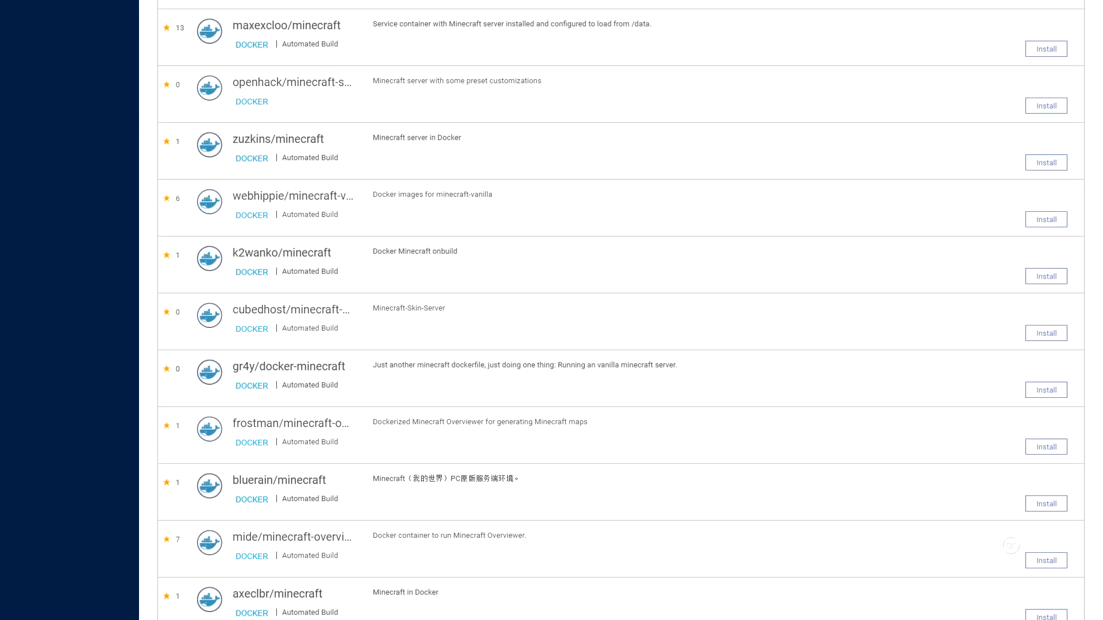
pyautogui.scroll(-3)
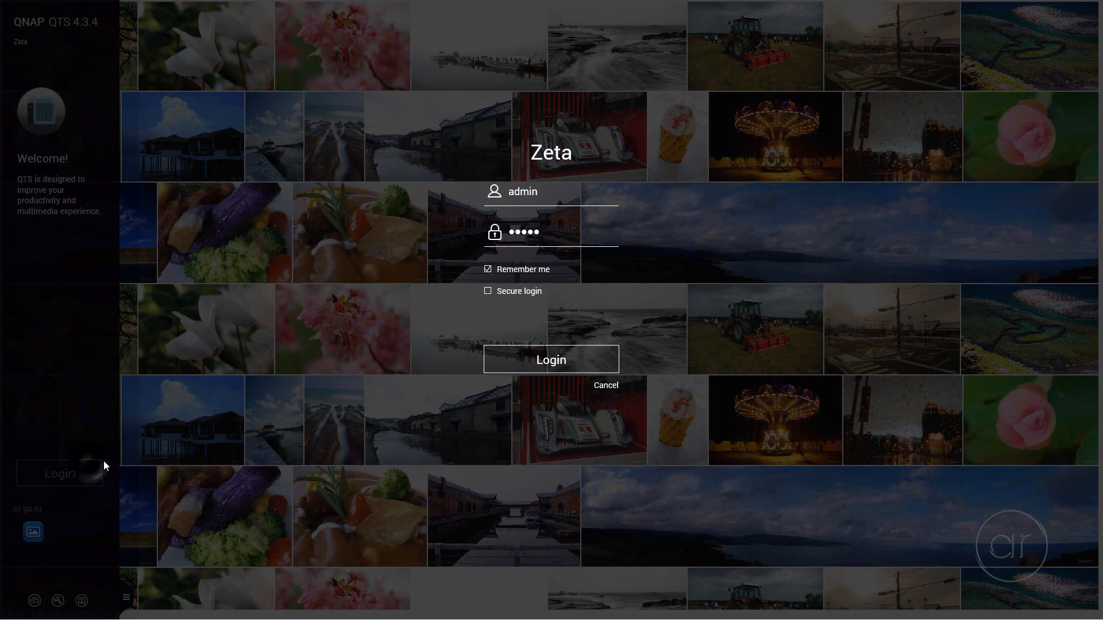
# Step: Sign in to the NAS and install Container Station from QTS Essentials onto the DATA01 volume
pyautogui.click(552, 359)
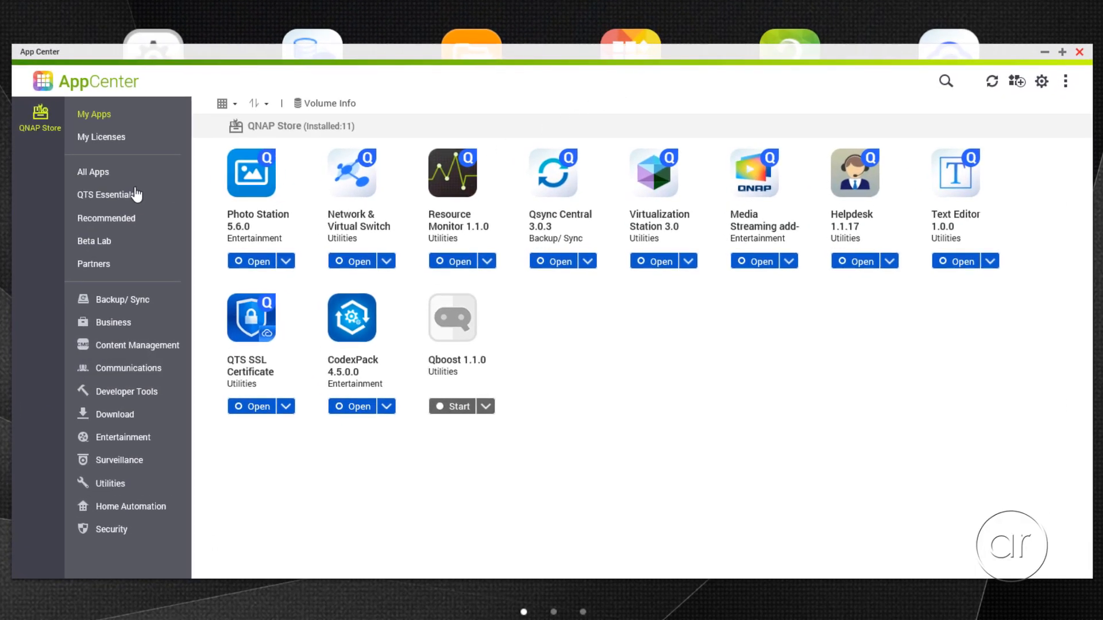
pyautogui.click(105, 194)
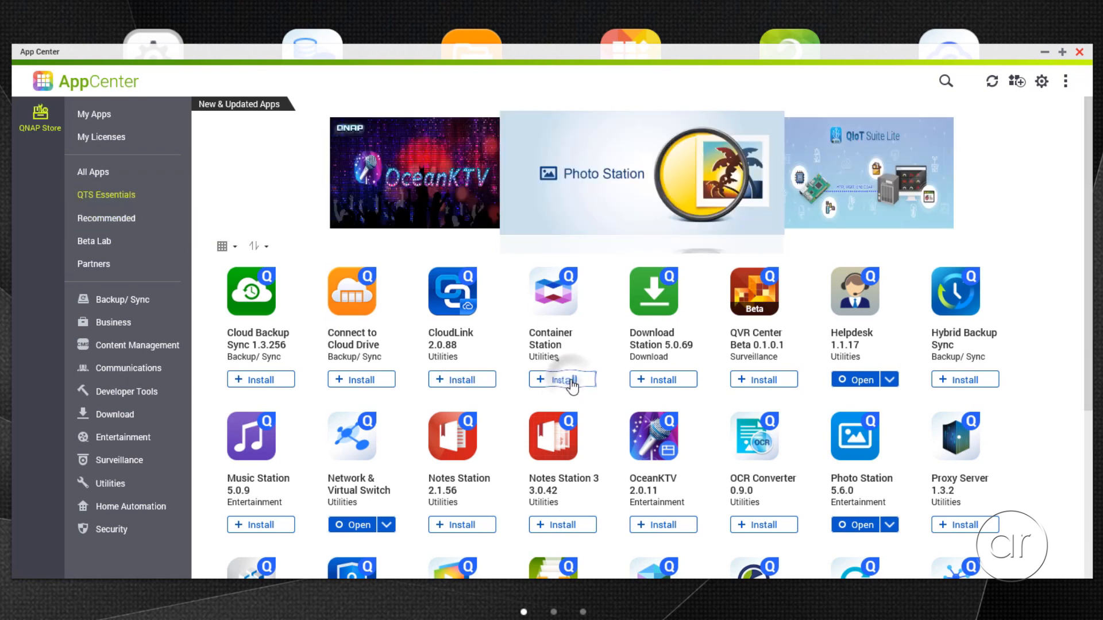
pyautogui.click(563, 379)
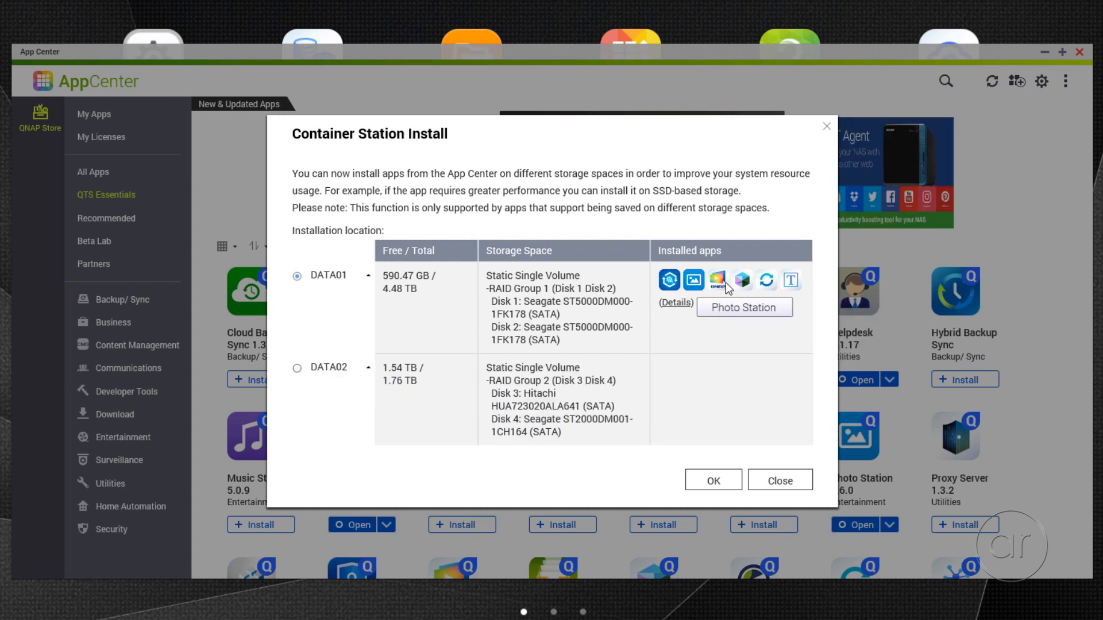
pyautogui.moveTo(777, 321)
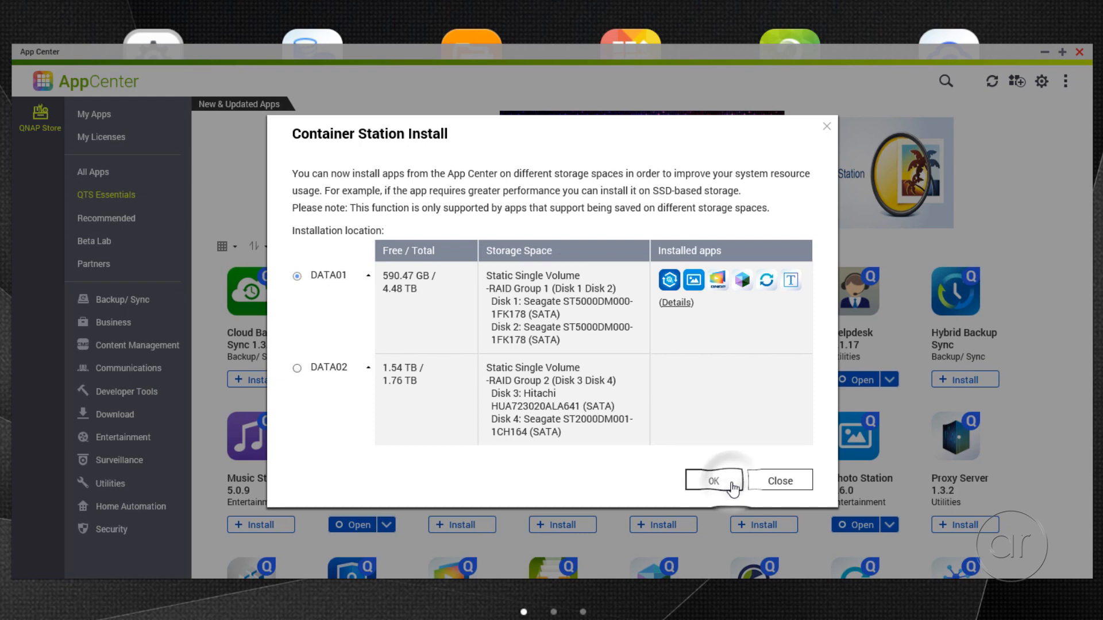
pyautogui.click(717, 480)
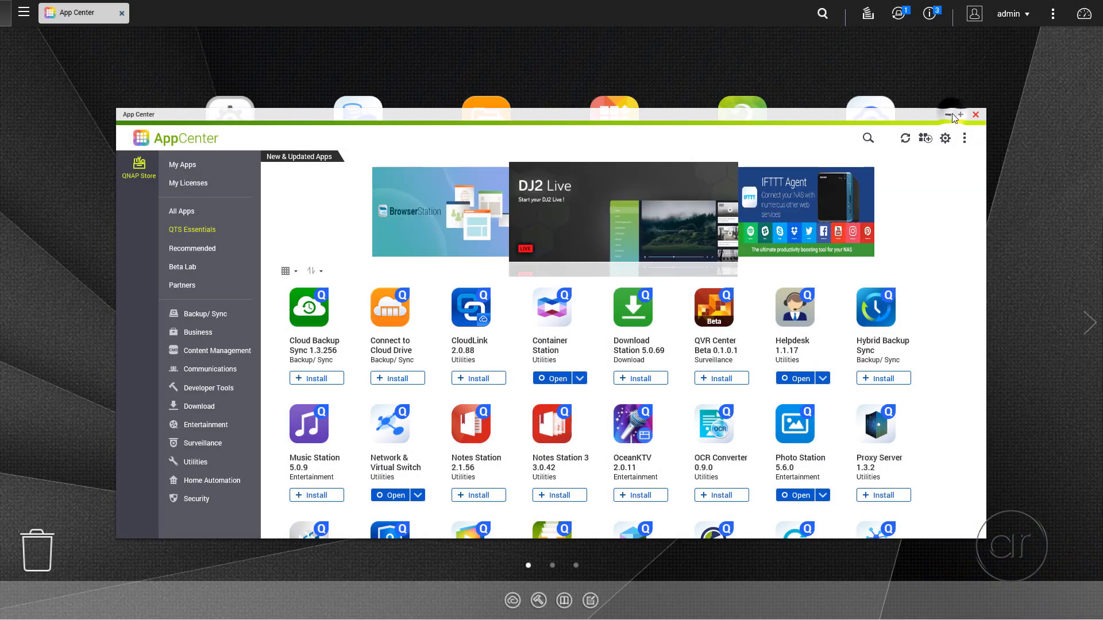
# Step: Inspect RAID Group 1 in Disks/VJBOD, a 4.54 TB RAID 1 of Disks 1 and 2
pyautogui.click(976, 115)
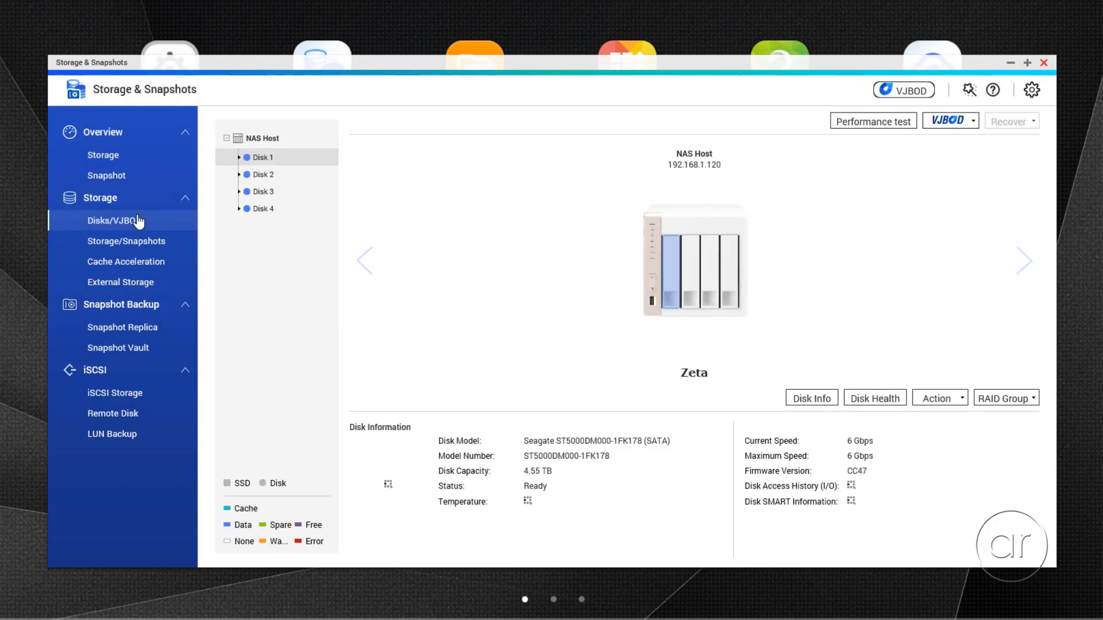
pyautogui.click(1005, 397)
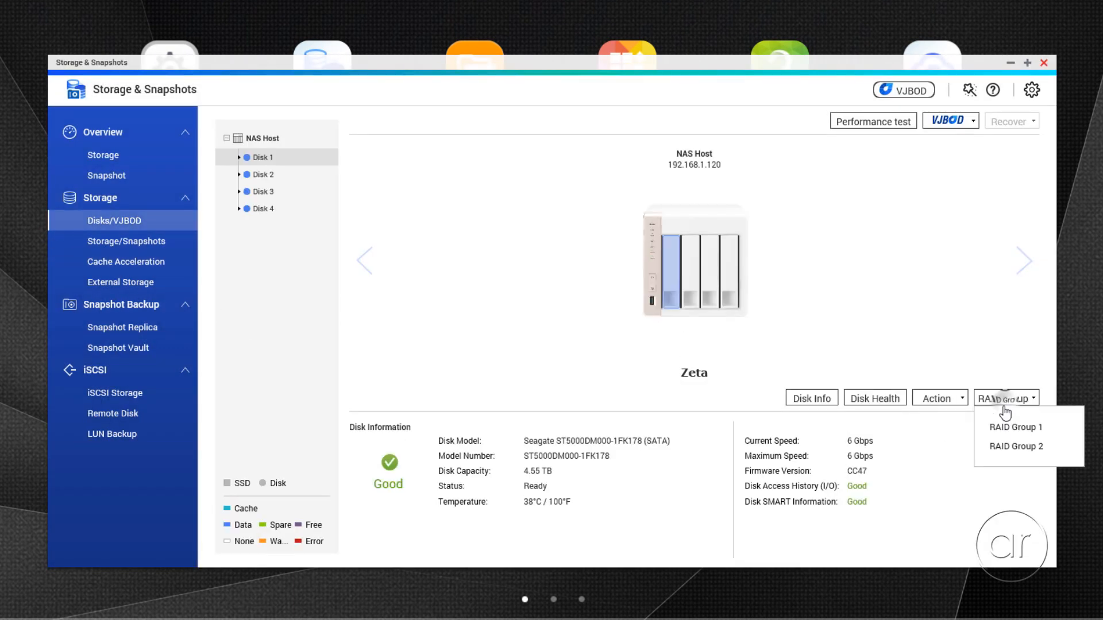
pyautogui.click(1016, 428)
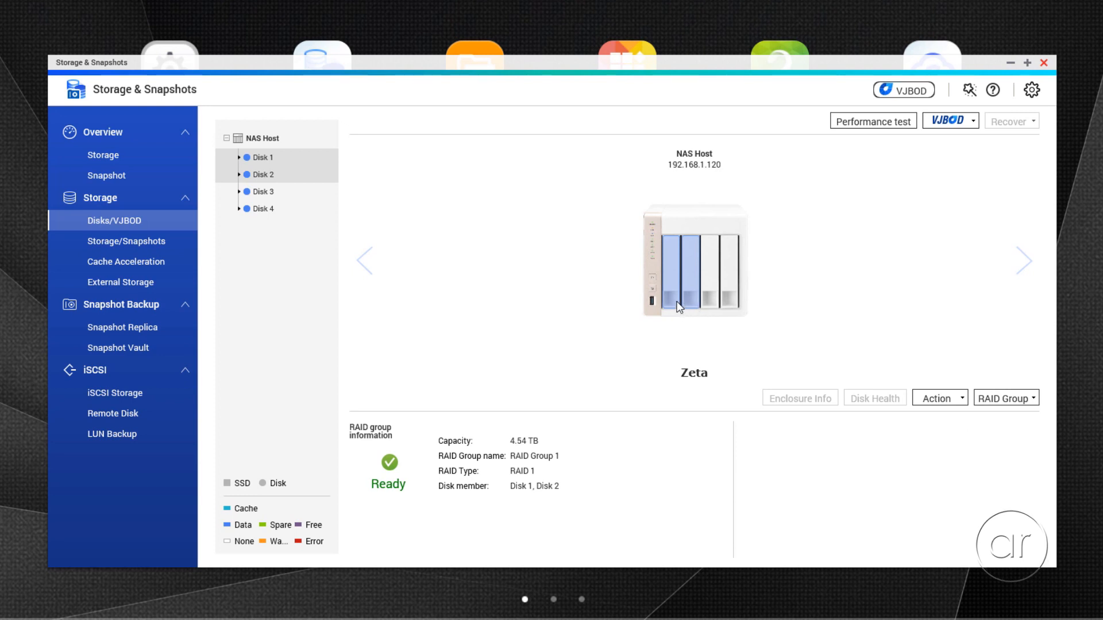
pyautogui.click(1008, 397)
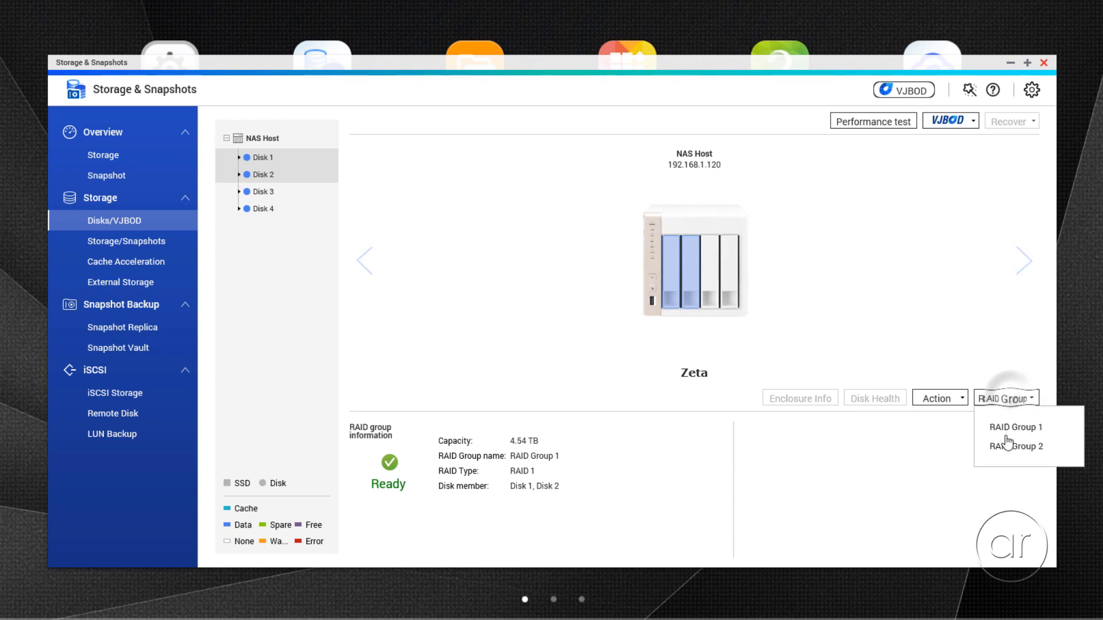
pyautogui.click(1015, 445)
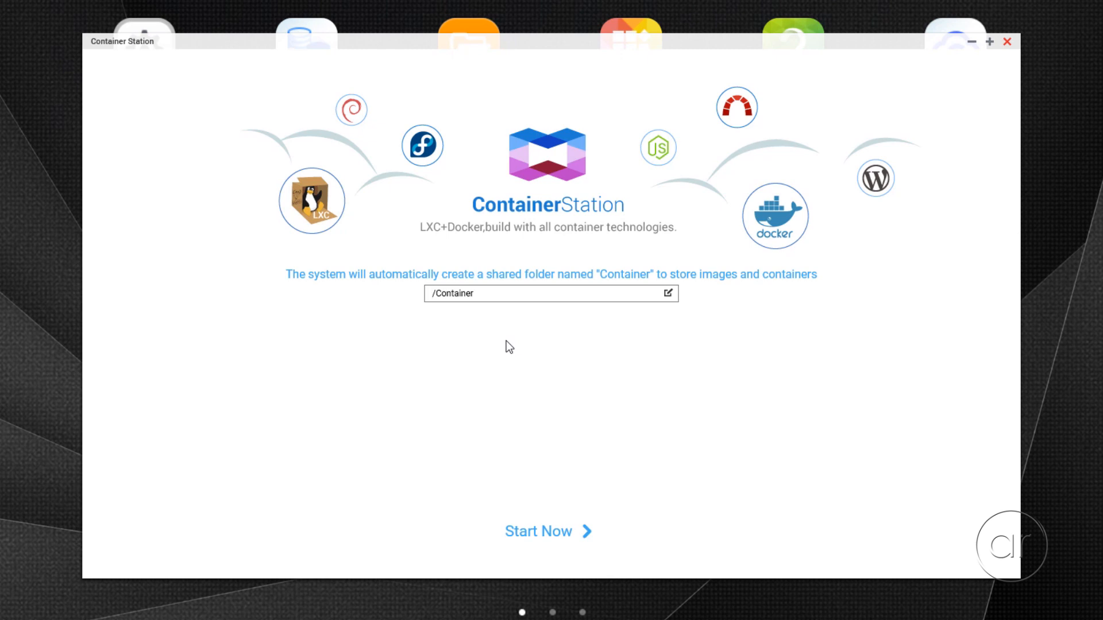
# Step: Create a regular shared folder named Container on the DATA02 volume via Privilege > Shared Folders
pyautogui.click(453, 294)
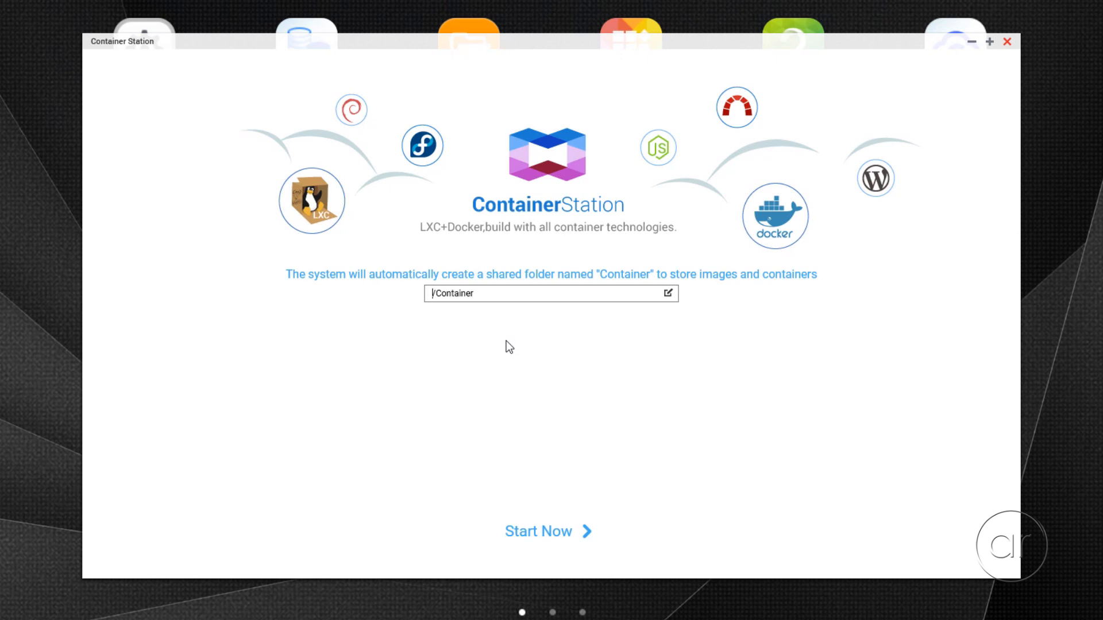
pyautogui.moveTo(154, 34)
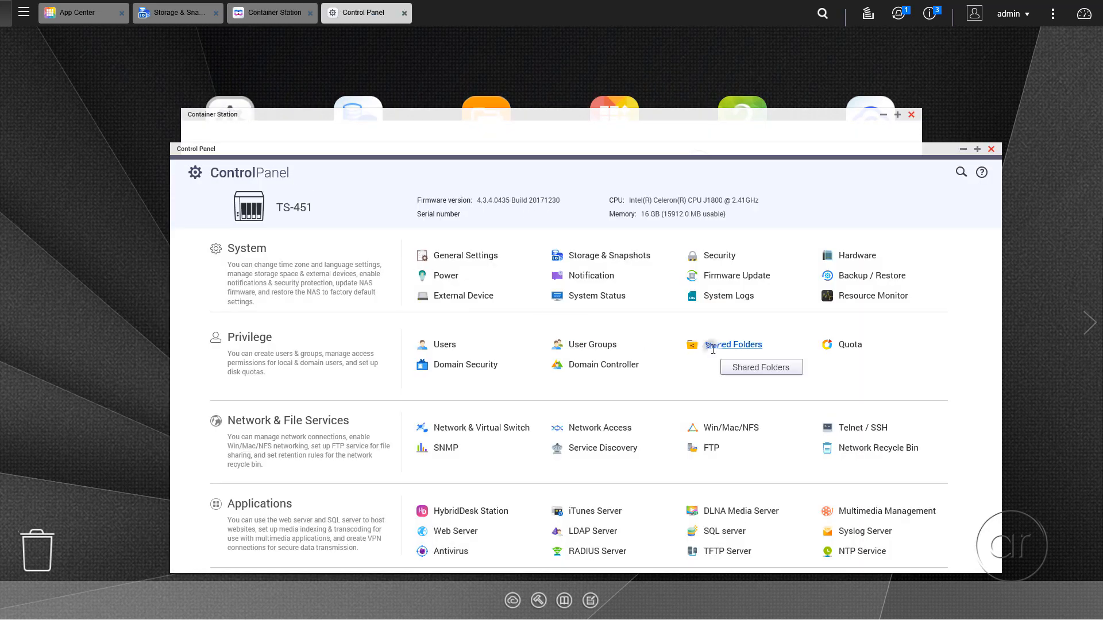
pyautogui.click(732, 344)
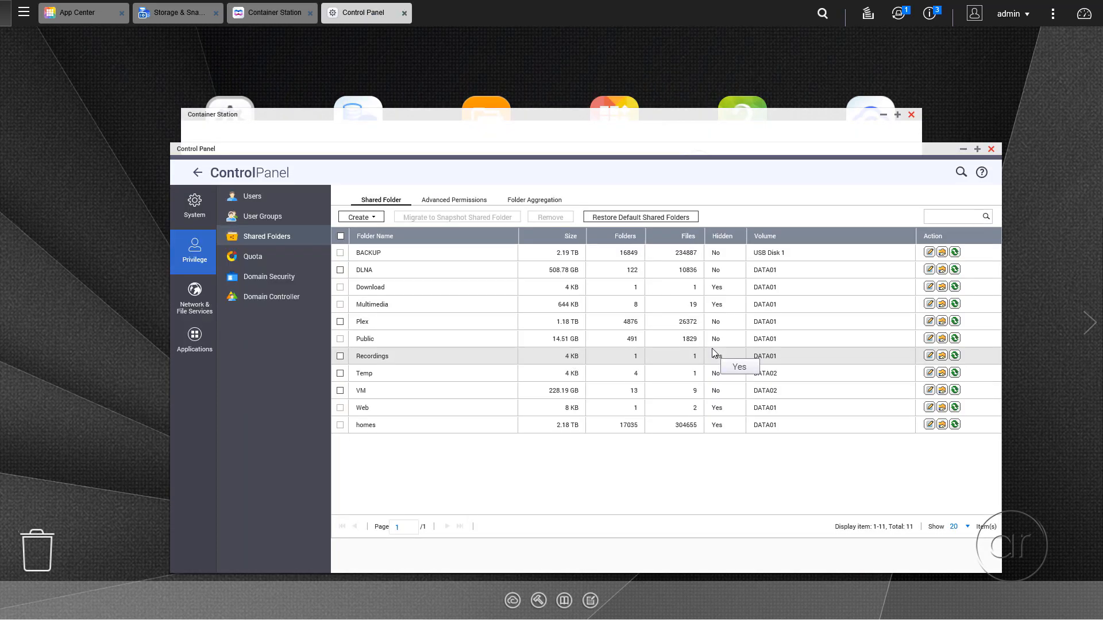
pyautogui.click(359, 217)
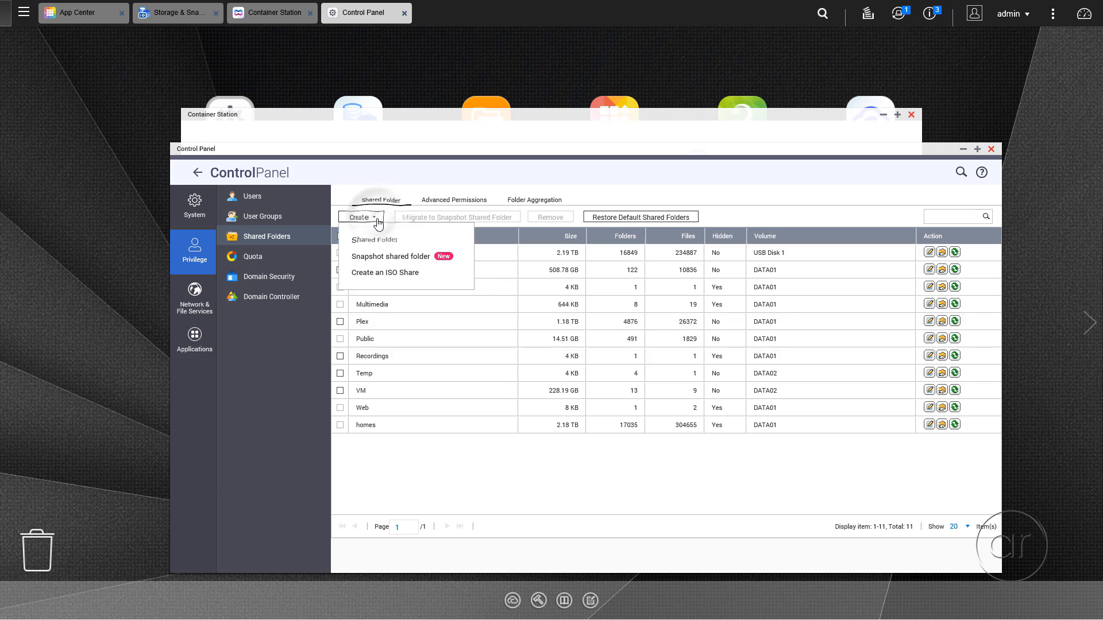
pyautogui.moveTo(374, 240)
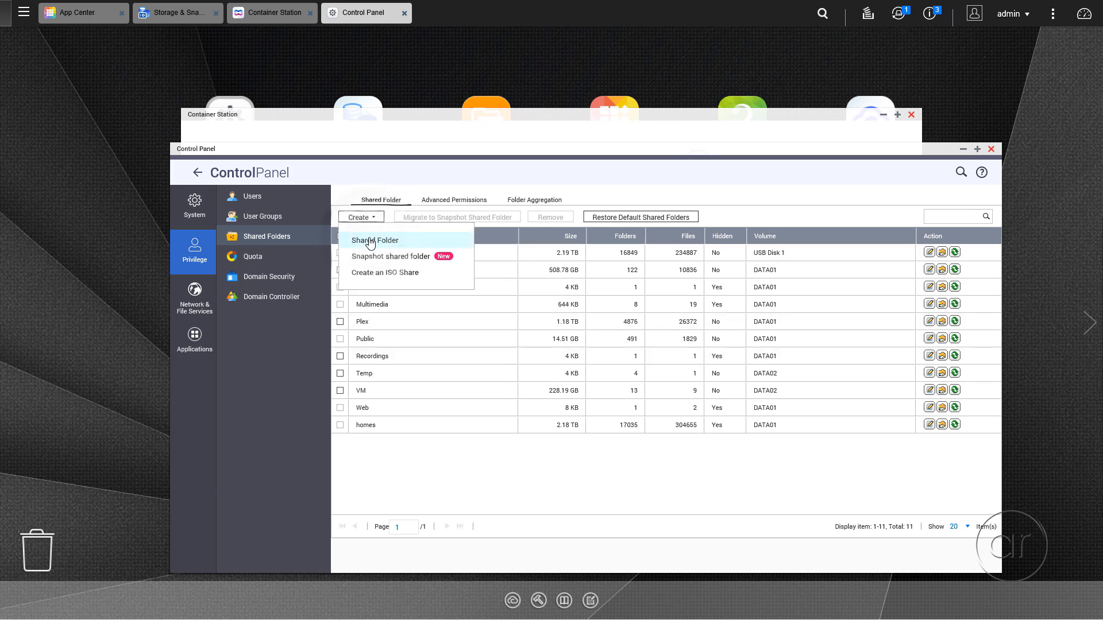
pyautogui.click(374, 240)
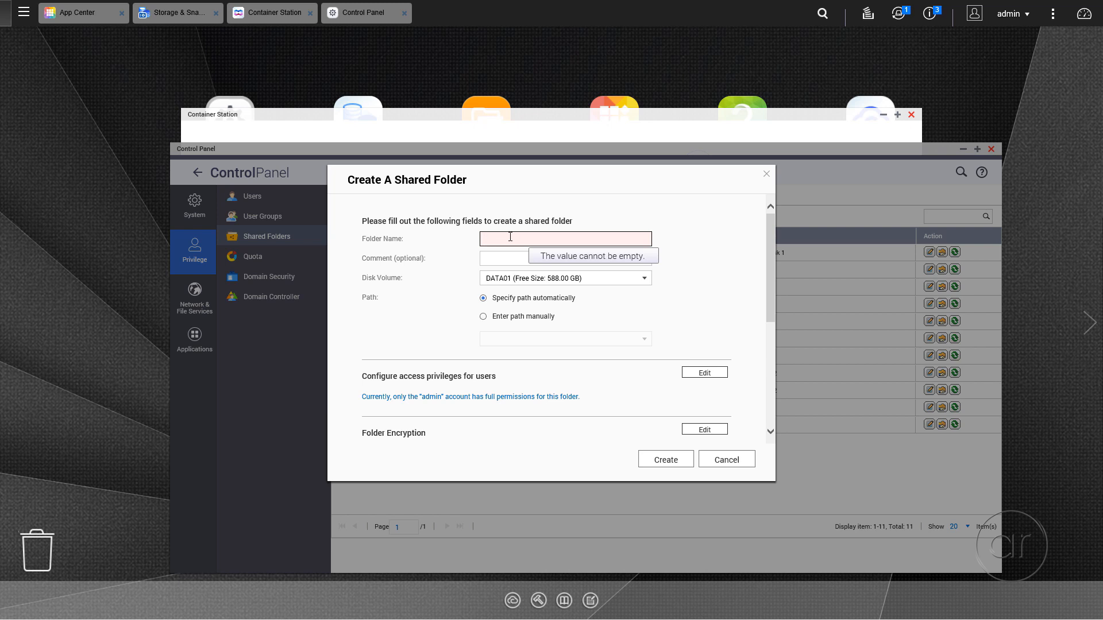
pyautogui.write('Container')
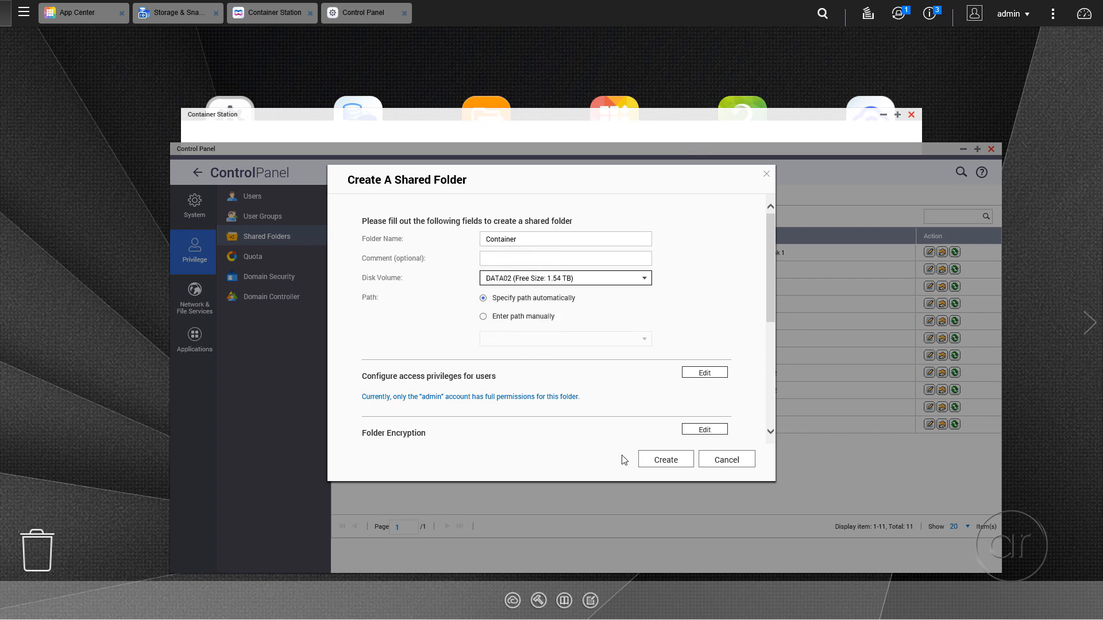
pyautogui.click(667, 459)
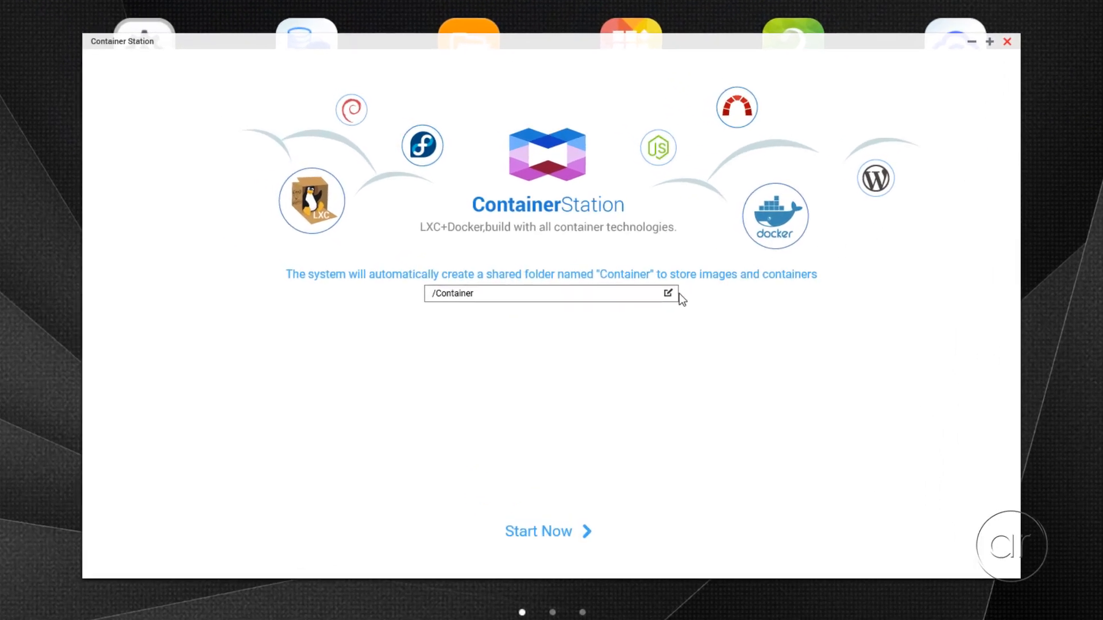
# Step: Choose the Container shared folder as container storage and finish the initial setup
pyautogui.click(668, 292)
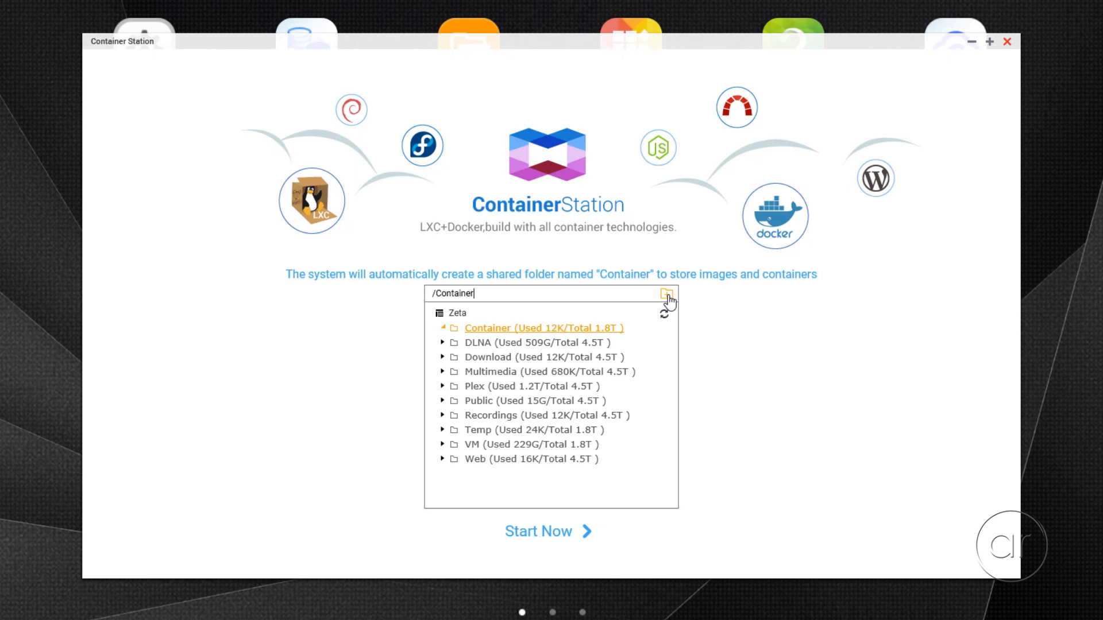
pyautogui.moveTo(552, 336)
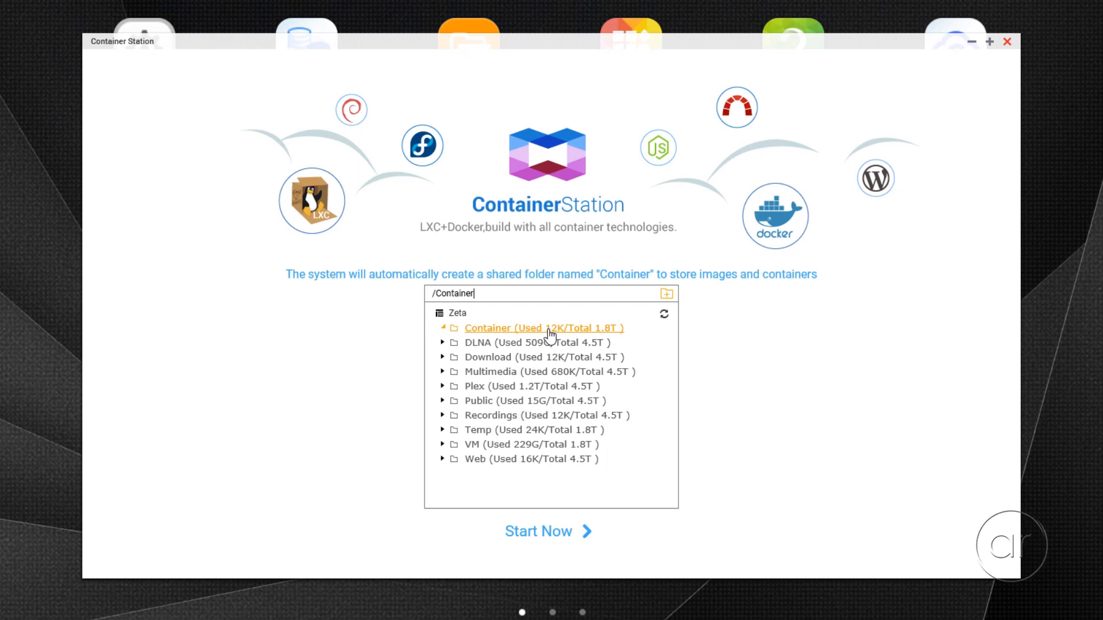
pyautogui.click(538, 531)
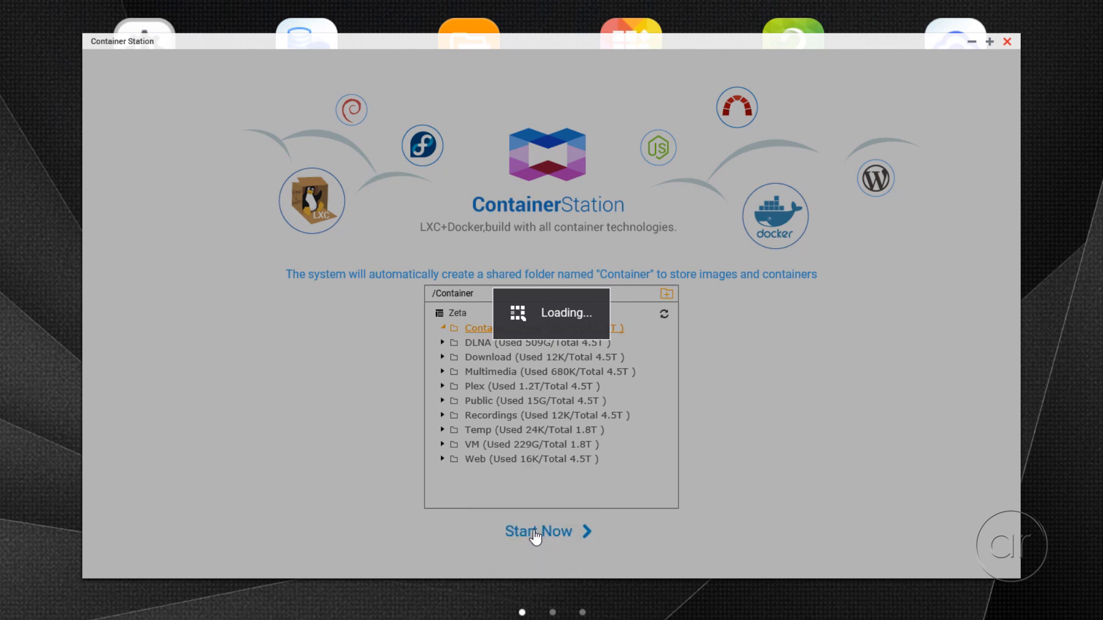
pyautogui.click(537, 532)
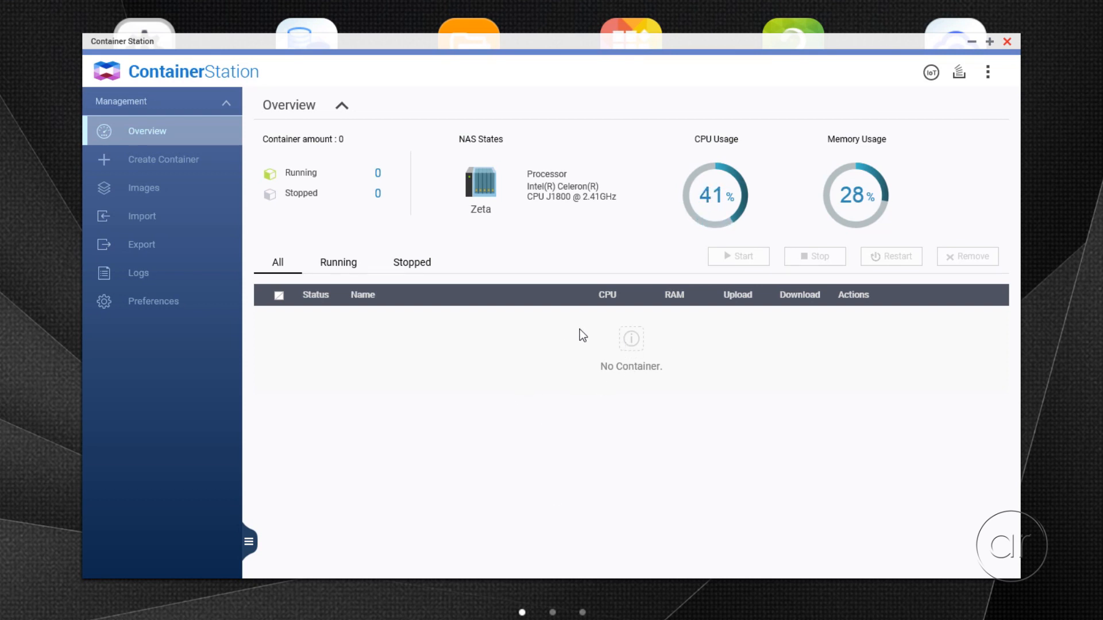
pyautogui.moveTo(202, 169)
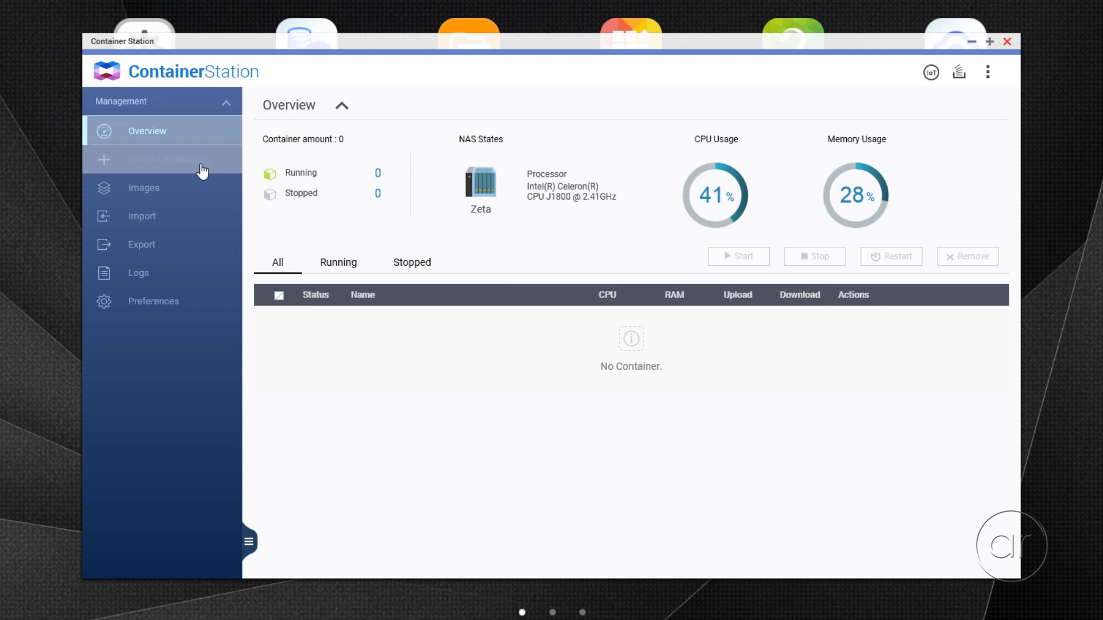
# Step: Search the Create Container app catalogue for 'minecraft' to find the Minecraft Docker image
pyautogui.click(163, 160)
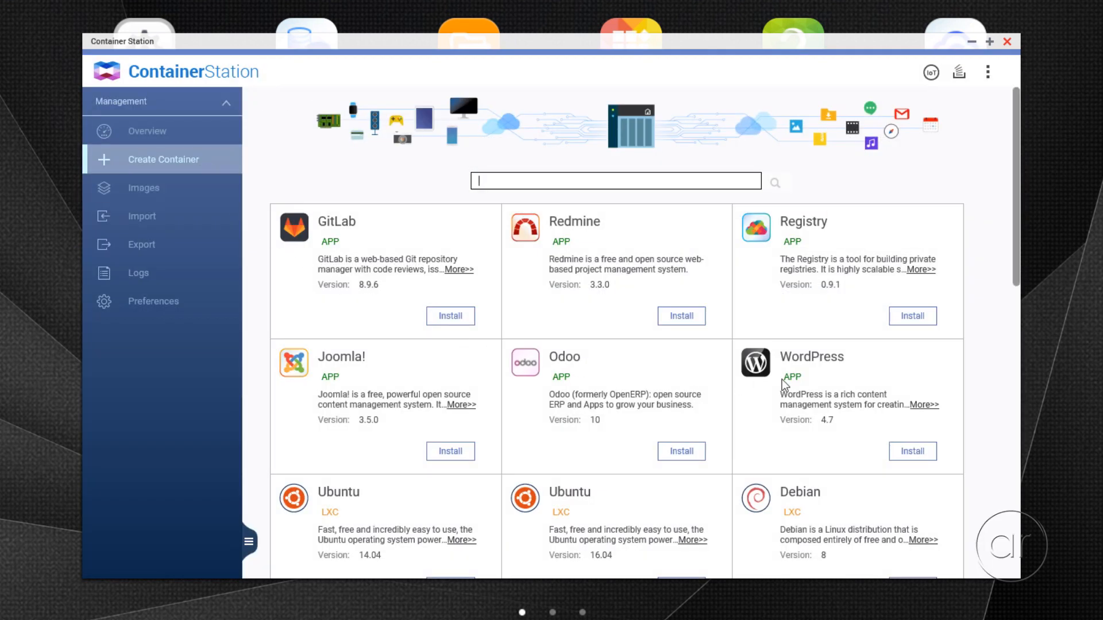
pyautogui.scroll(-3)
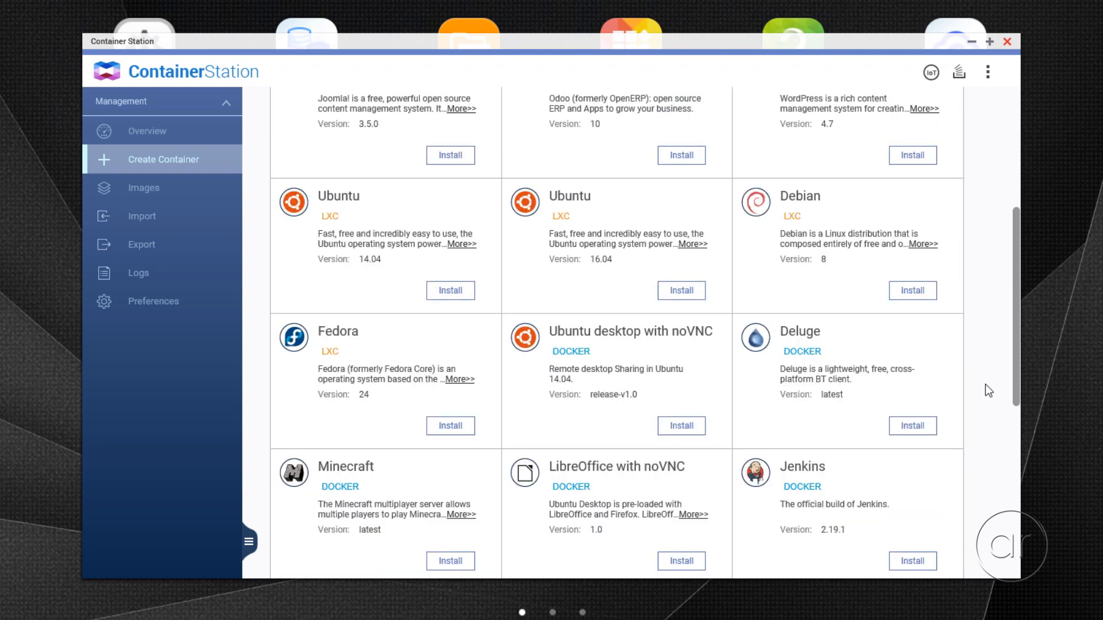
pyautogui.scroll(-3)
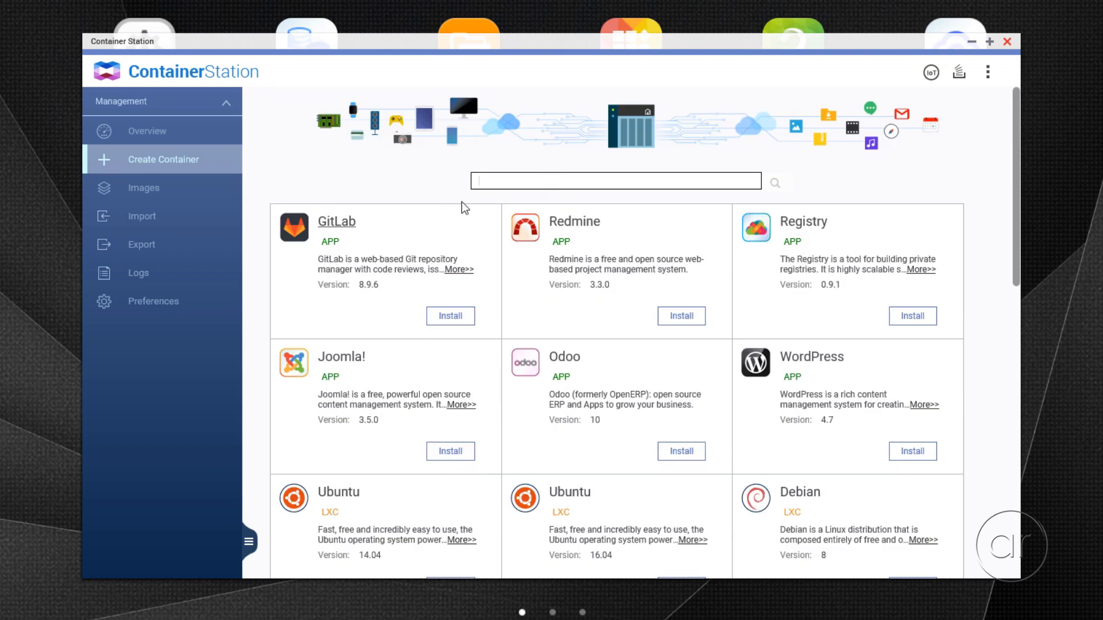
pyautogui.write('minecraft')
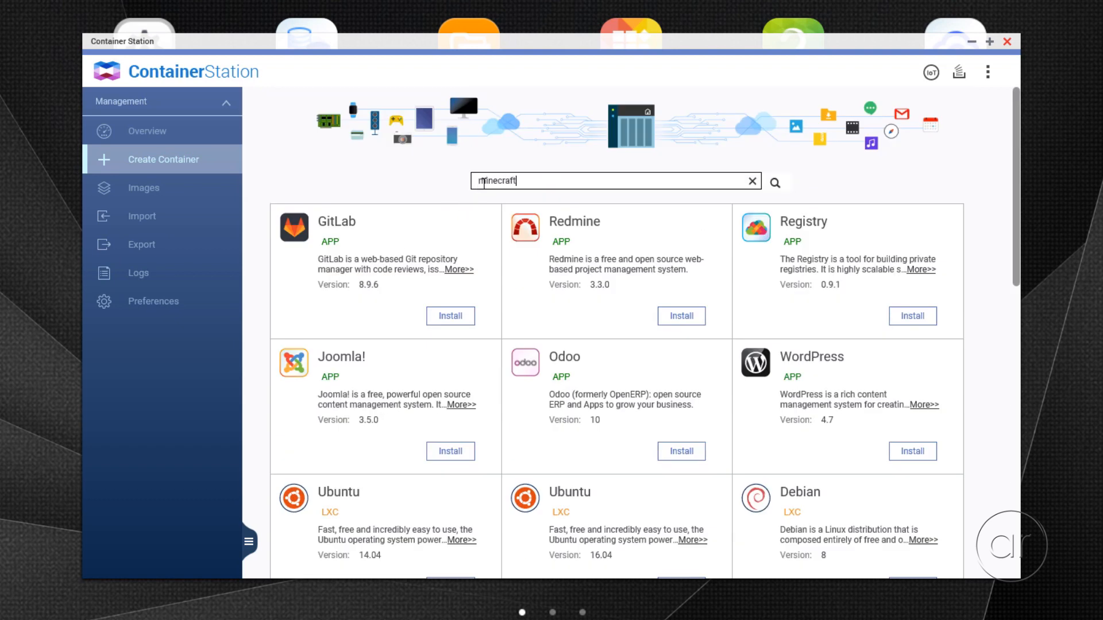
pyautogui.click(776, 183)
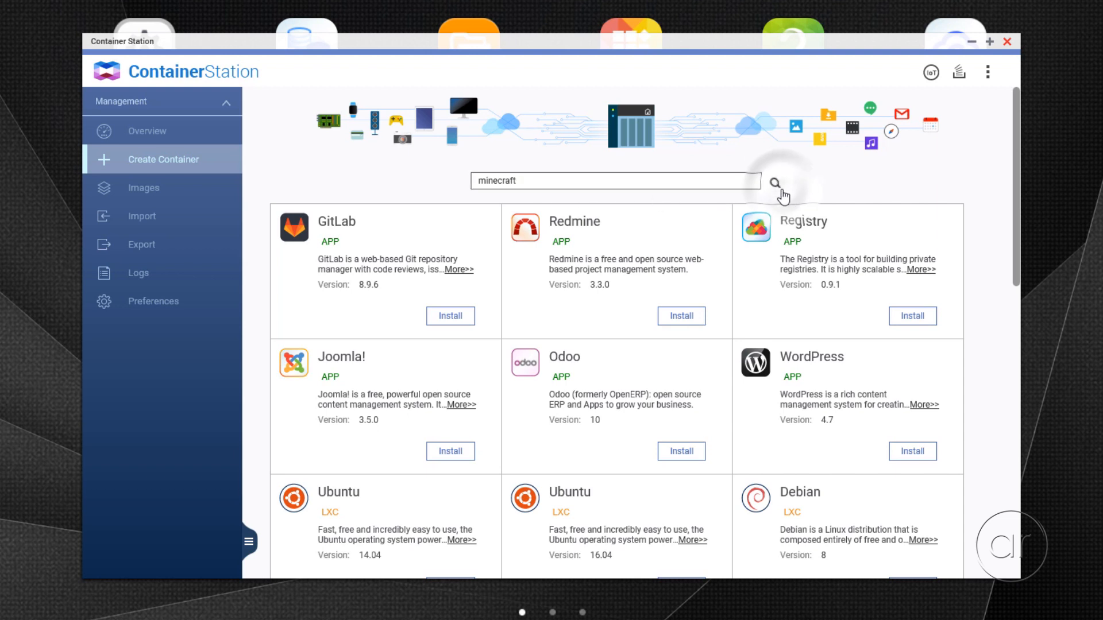
pyautogui.click(774, 183)
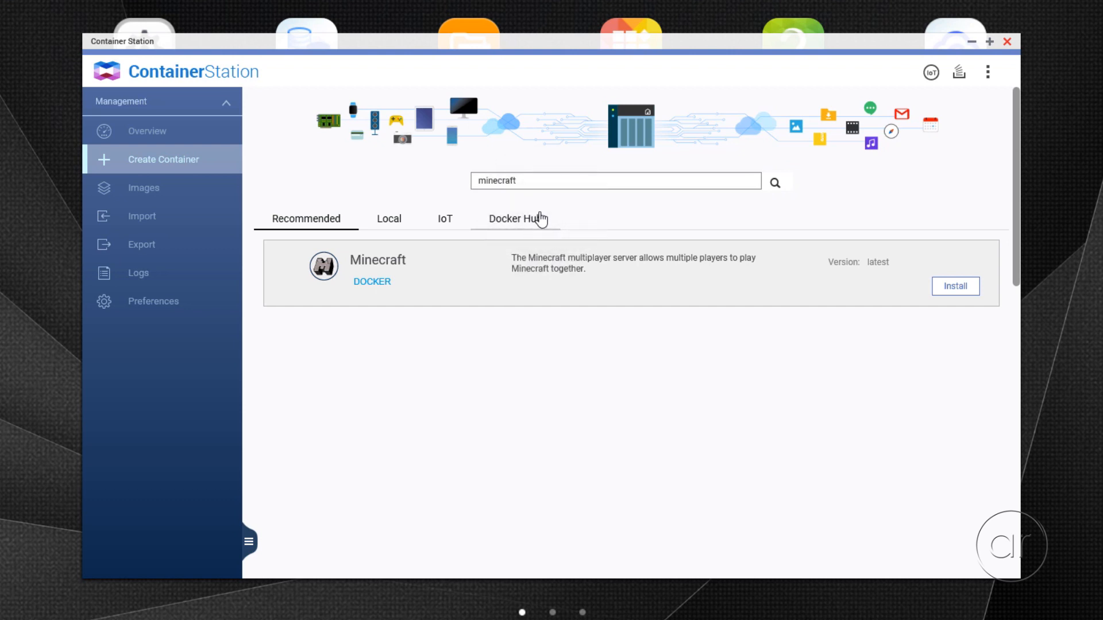
# Step: Install kitematic/minecraft from Docker Hub at version latest, accepting the third-party vendor warning
pyautogui.click(511, 218)
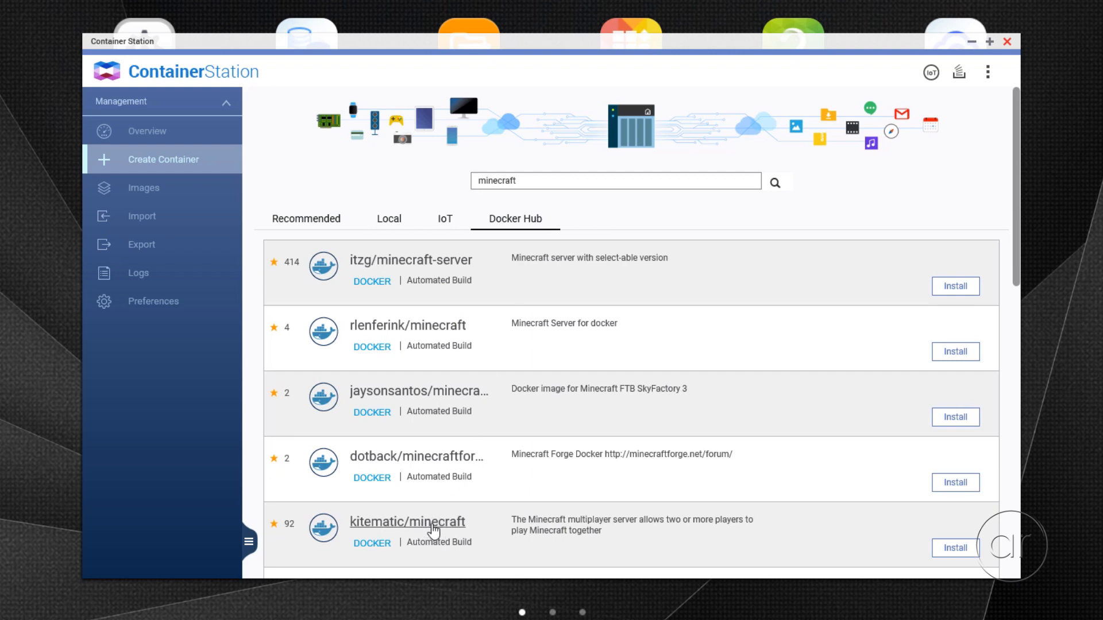
pyautogui.click(953, 547)
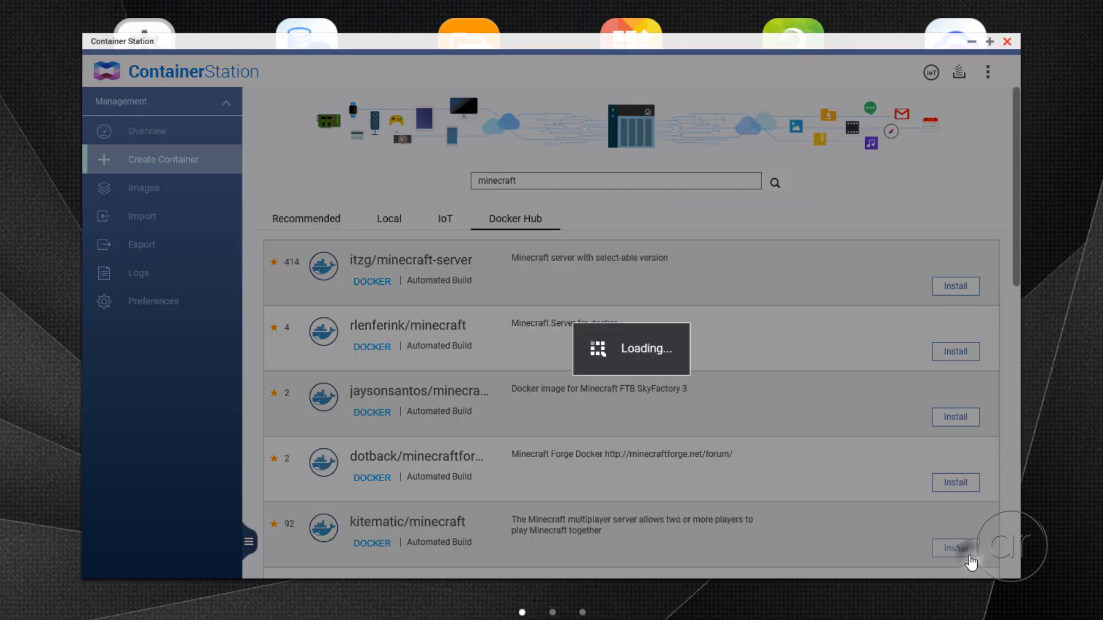
pyautogui.click(954, 548)
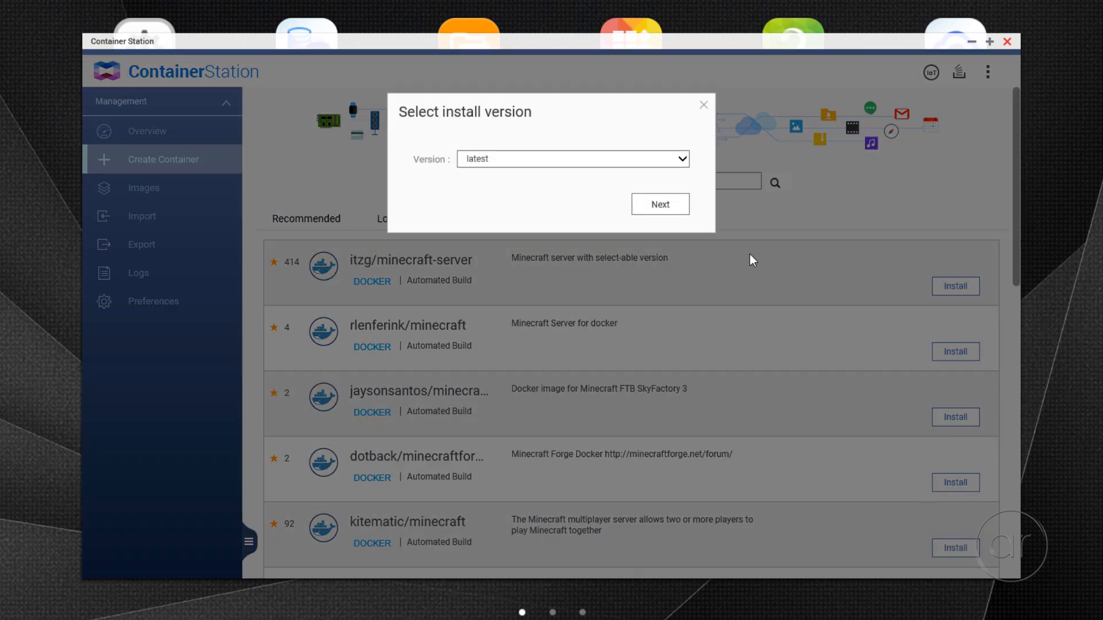
pyautogui.click(660, 204)
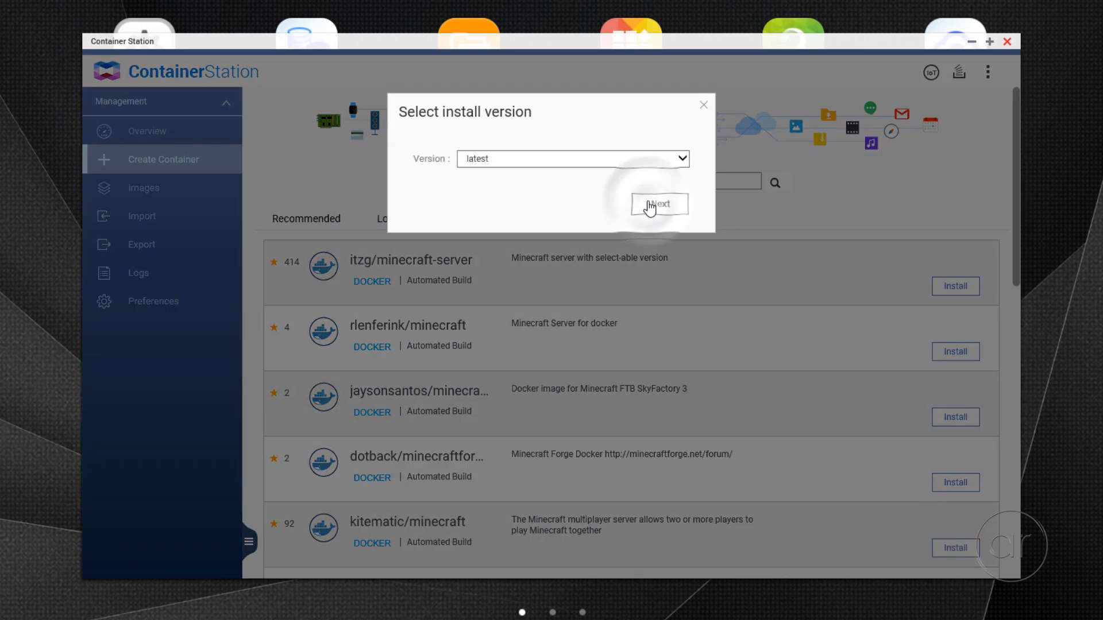
pyautogui.click(659, 205)
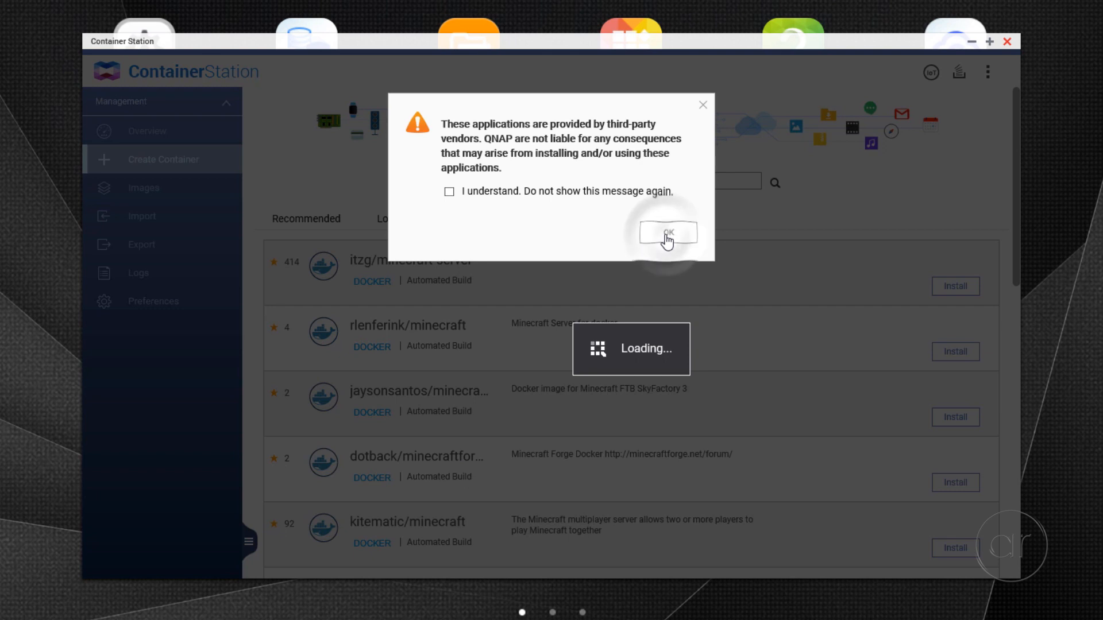
pyautogui.click(668, 233)
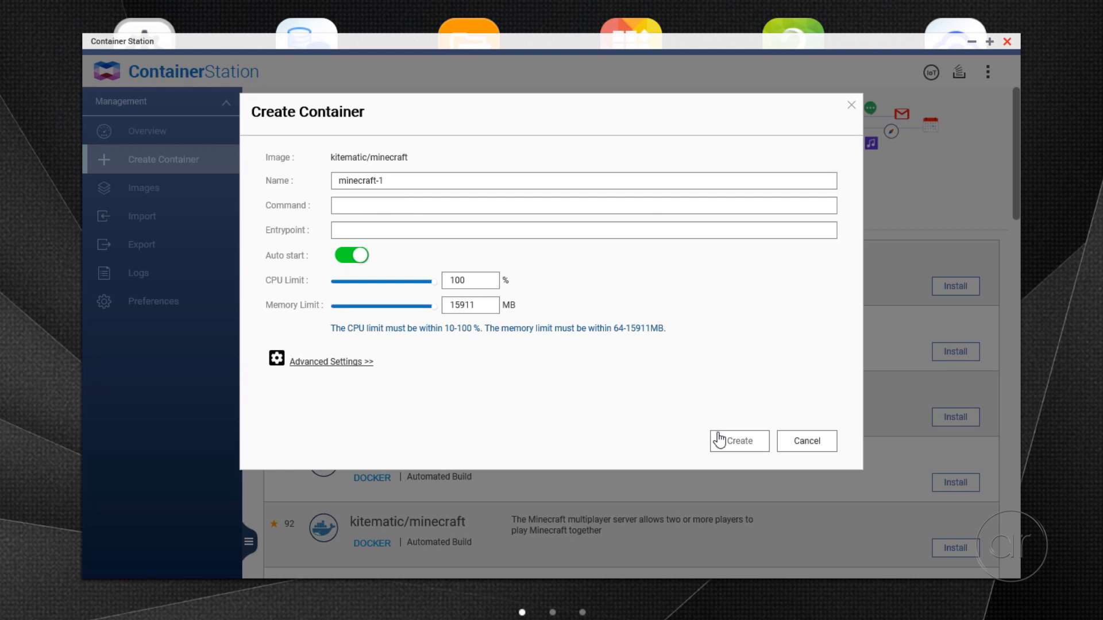
pyautogui.moveTo(481, 92)
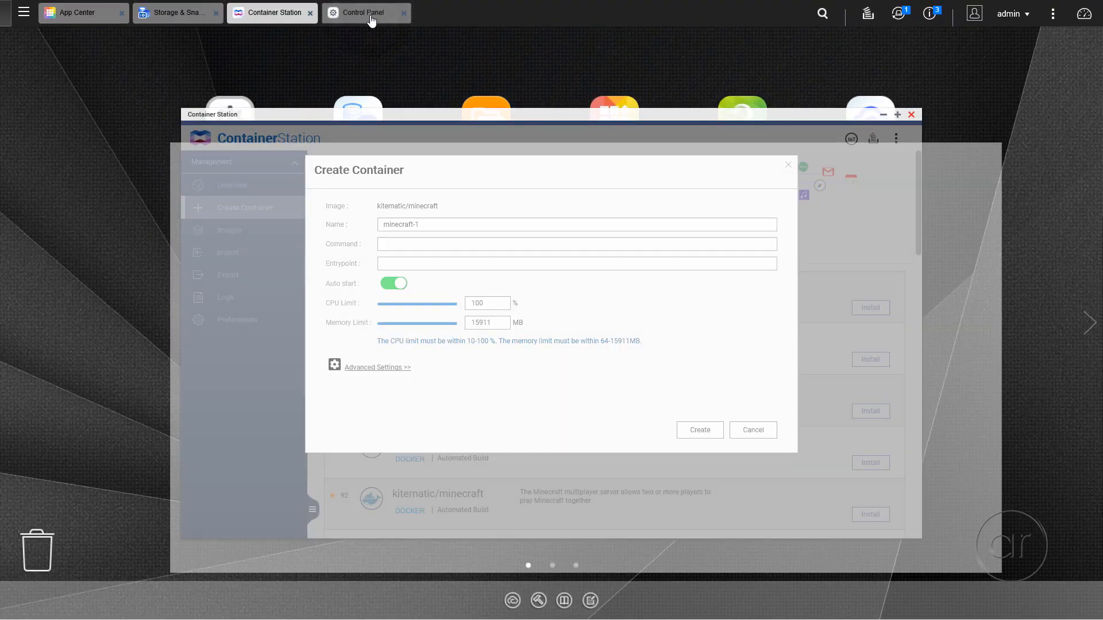
# Step: Check Network & Virtual Switch in Control Panel: Adapter 2 linked to Virtual Switch 1 at 192.168.1.121
pyautogui.click(358, 13)
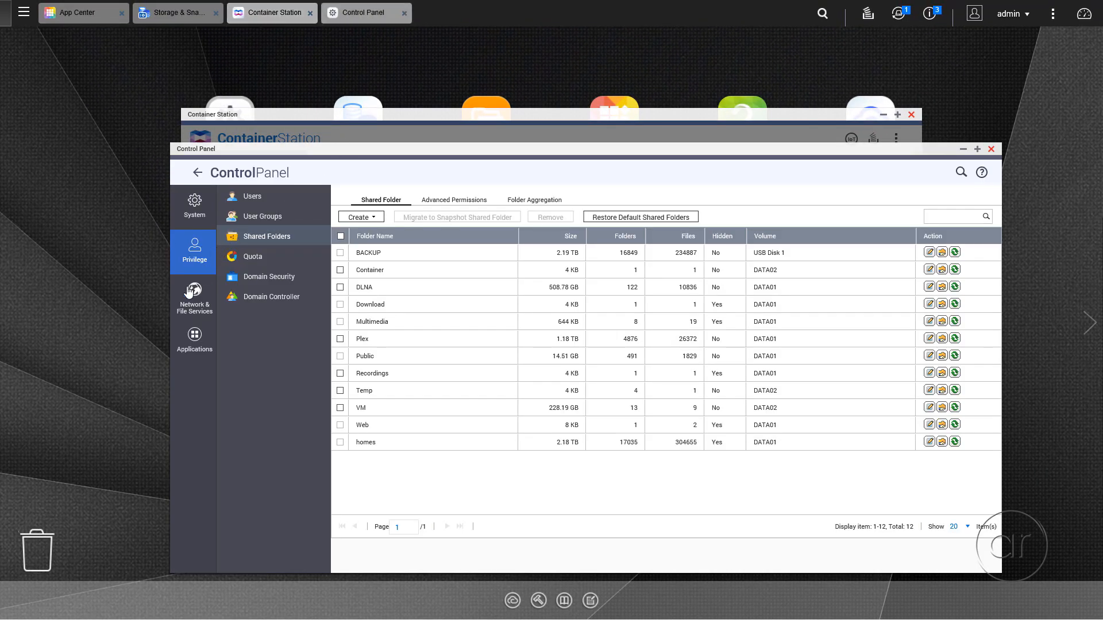
pyautogui.click(194, 296)
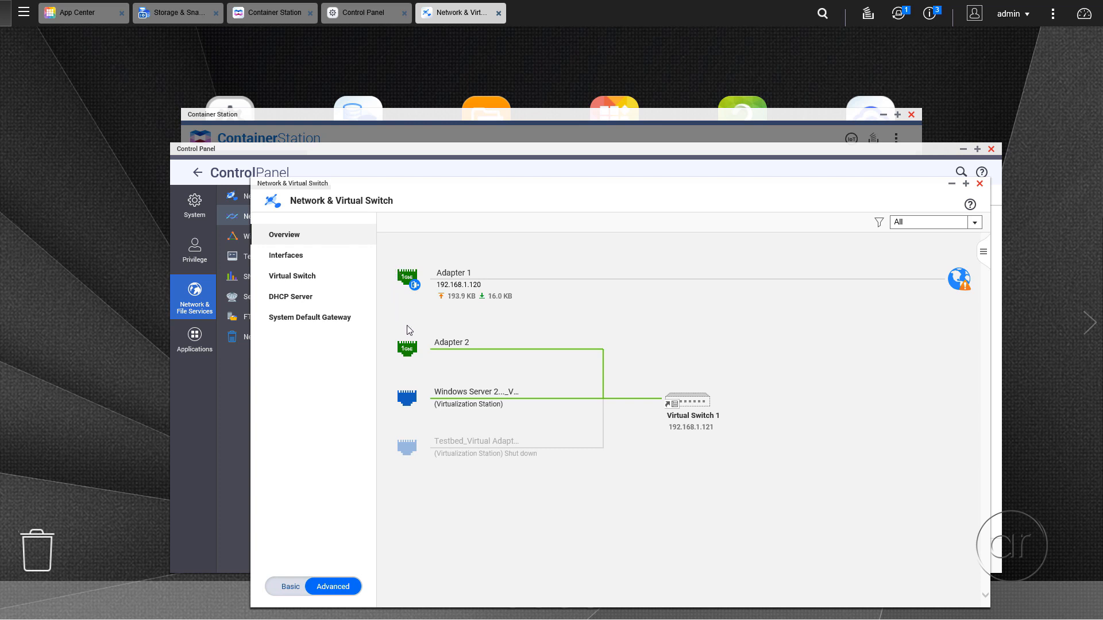
pyautogui.moveTo(705, 414)
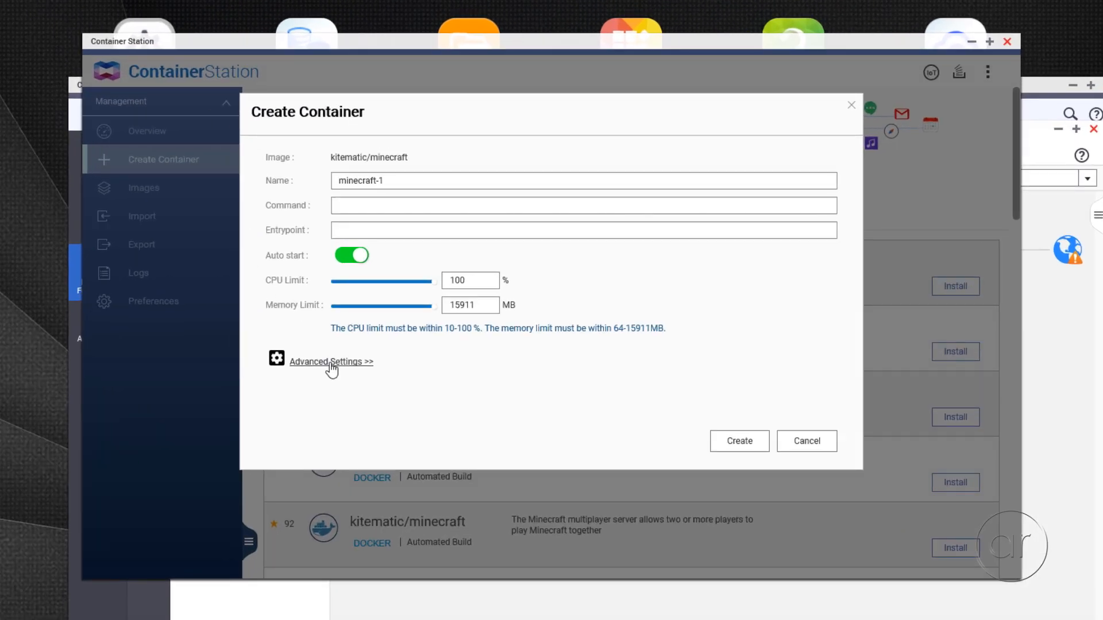
# Step: Set Bridge networking on Adapter 2 (Virtual Switch 1) with static IP ending in 125 under Advanced Settings
pyautogui.click(330, 360)
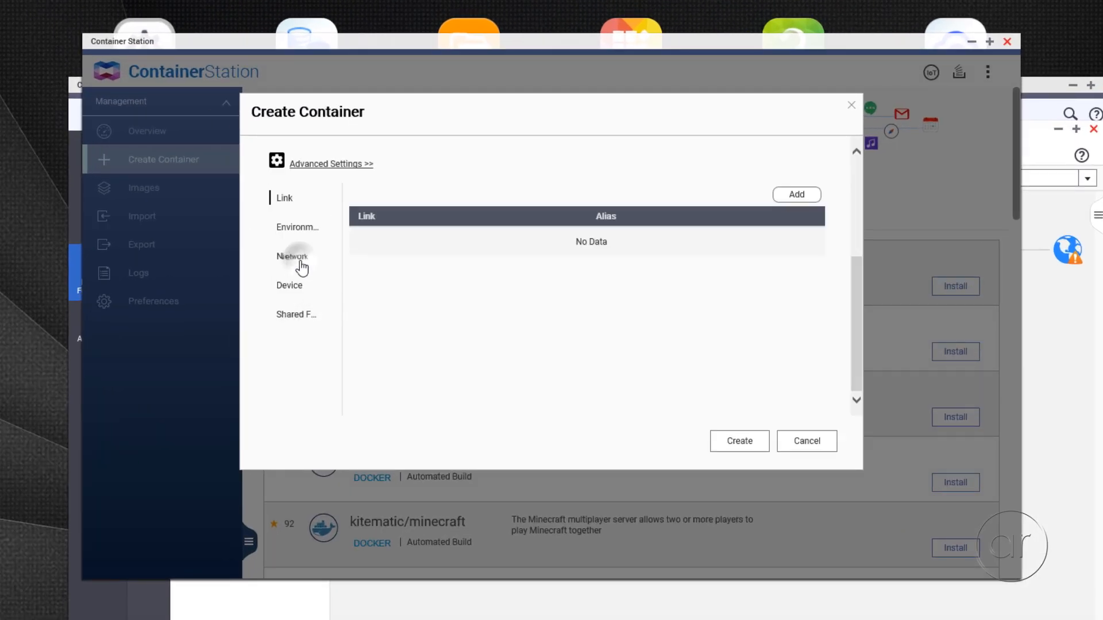
pyautogui.click(293, 257)
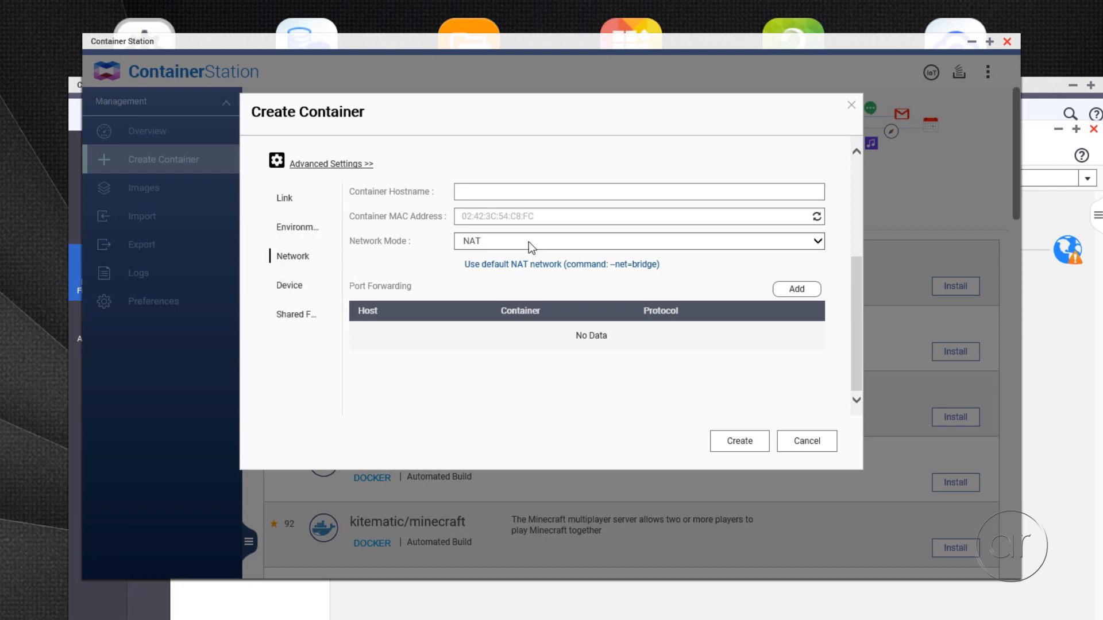
pyautogui.click(641, 241)
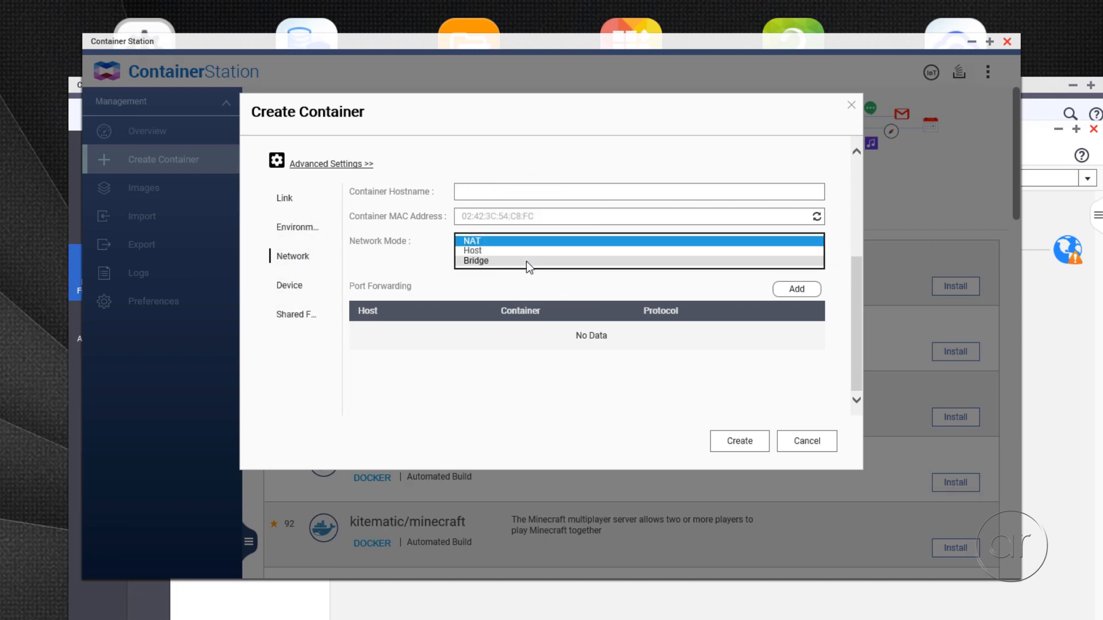
pyautogui.click(475, 261)
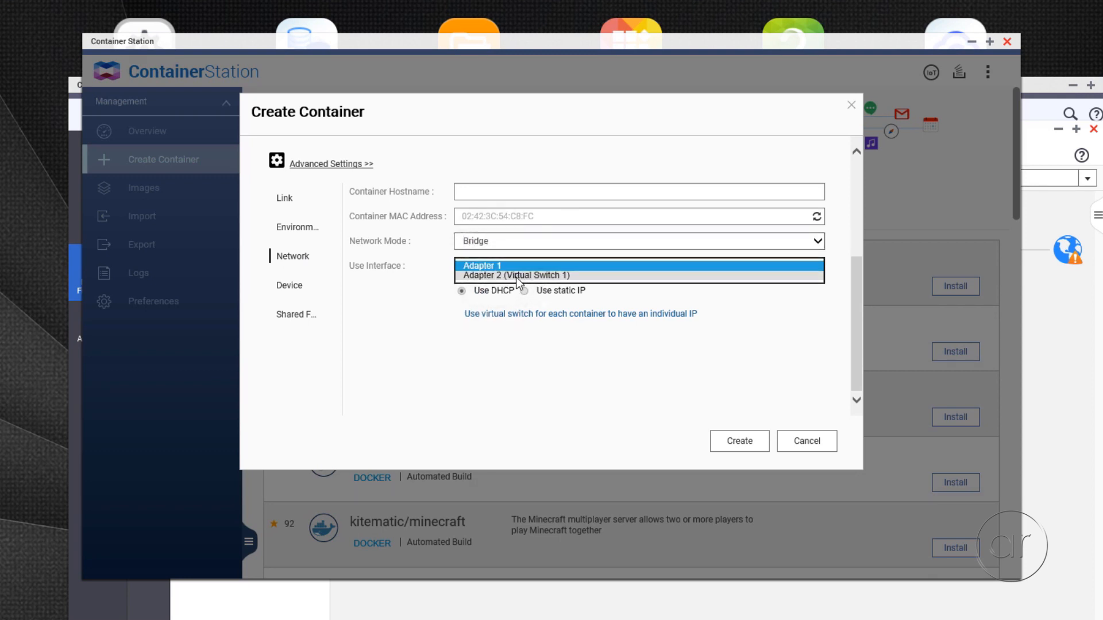
pyautogui.click(517, 276)
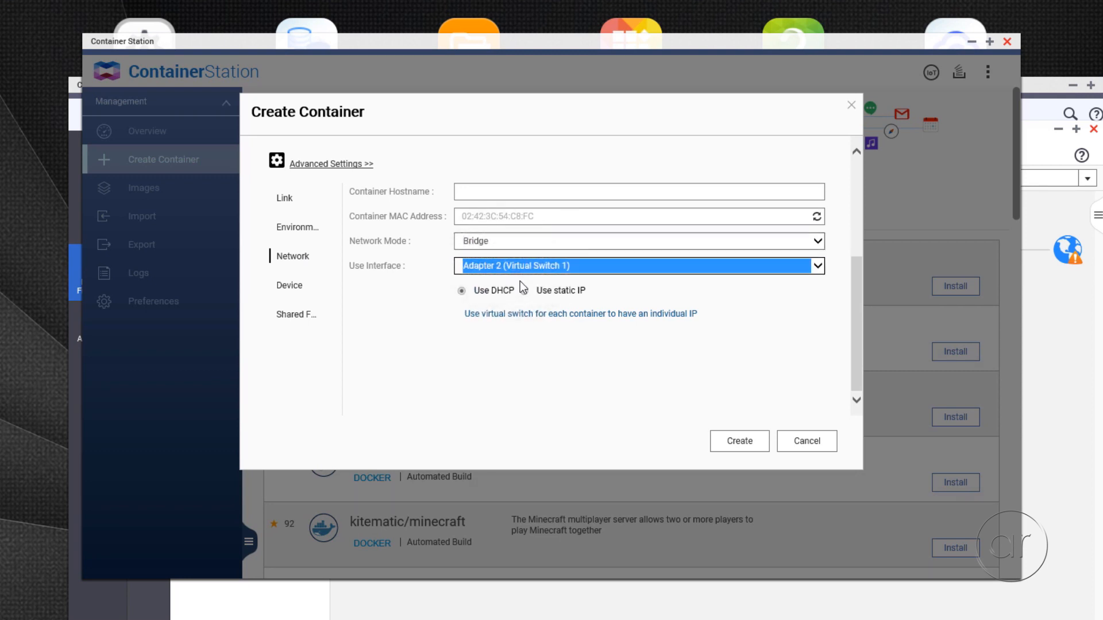
pyautogui.click(526, 291)
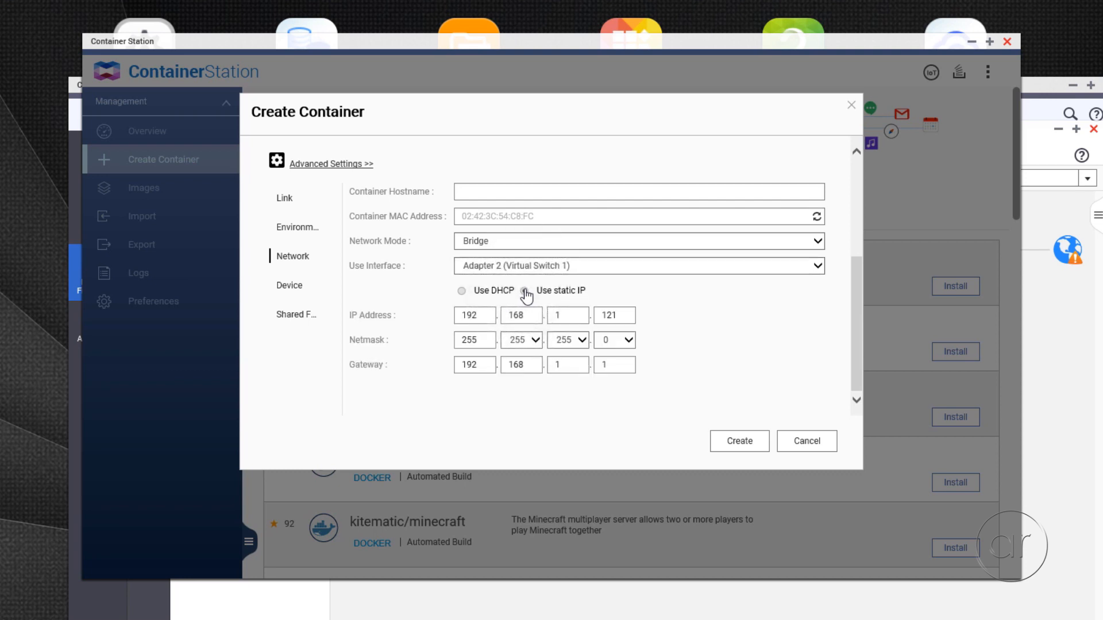
pyautogui.click(524, 290)
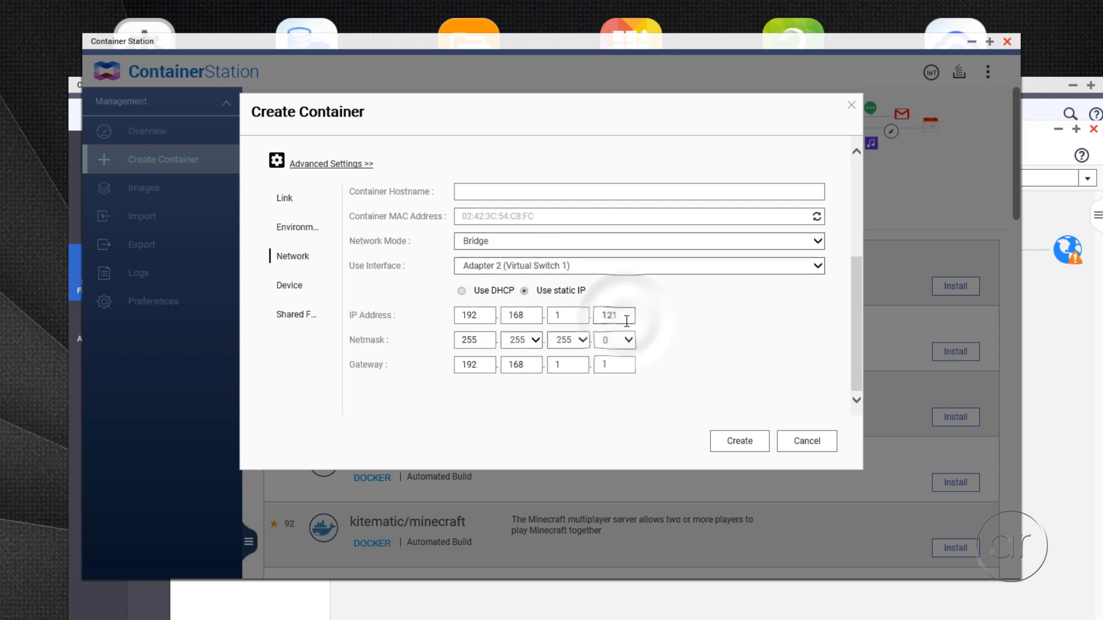
pyautogui.write('125')
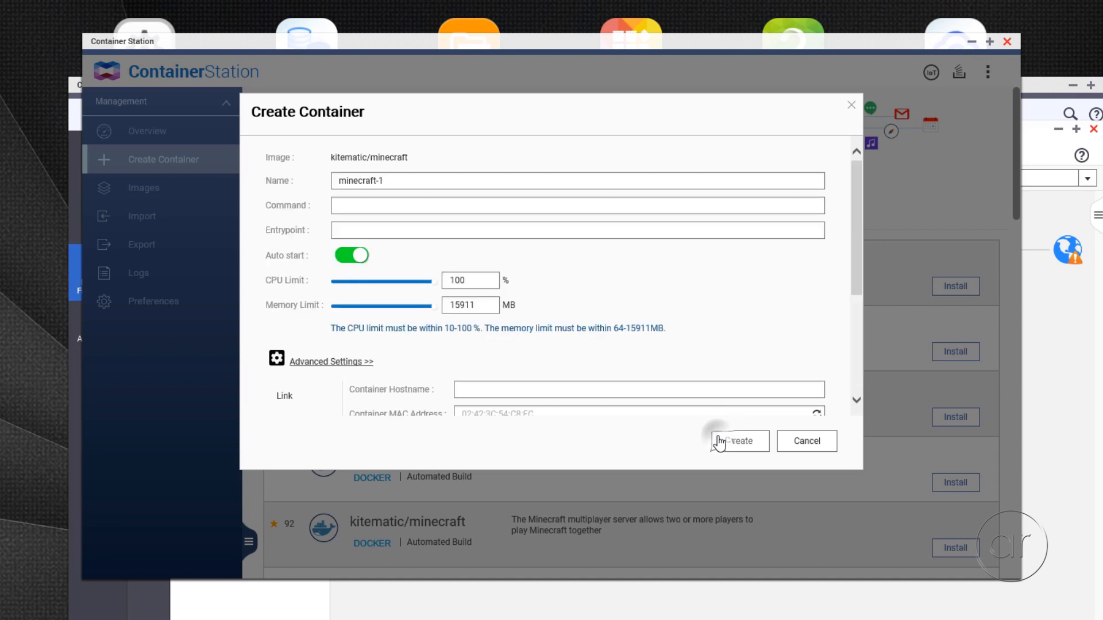
# Step: Create the minecraft-1 container and view its details with the server console log
pyautogui.click(741, 441)
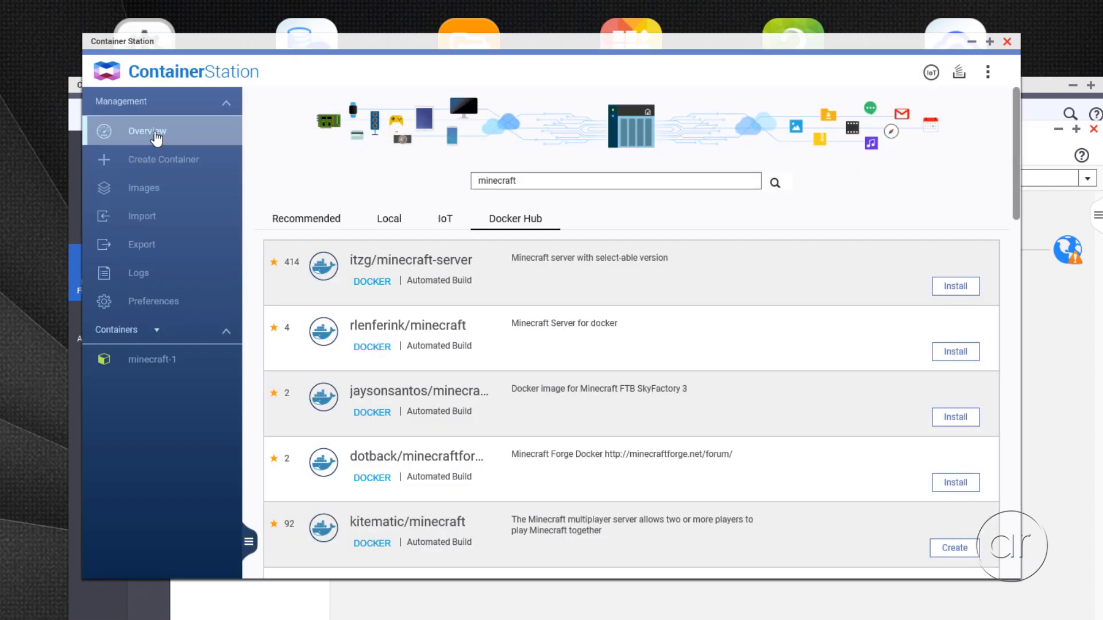
pyautogui.click(147, 131)
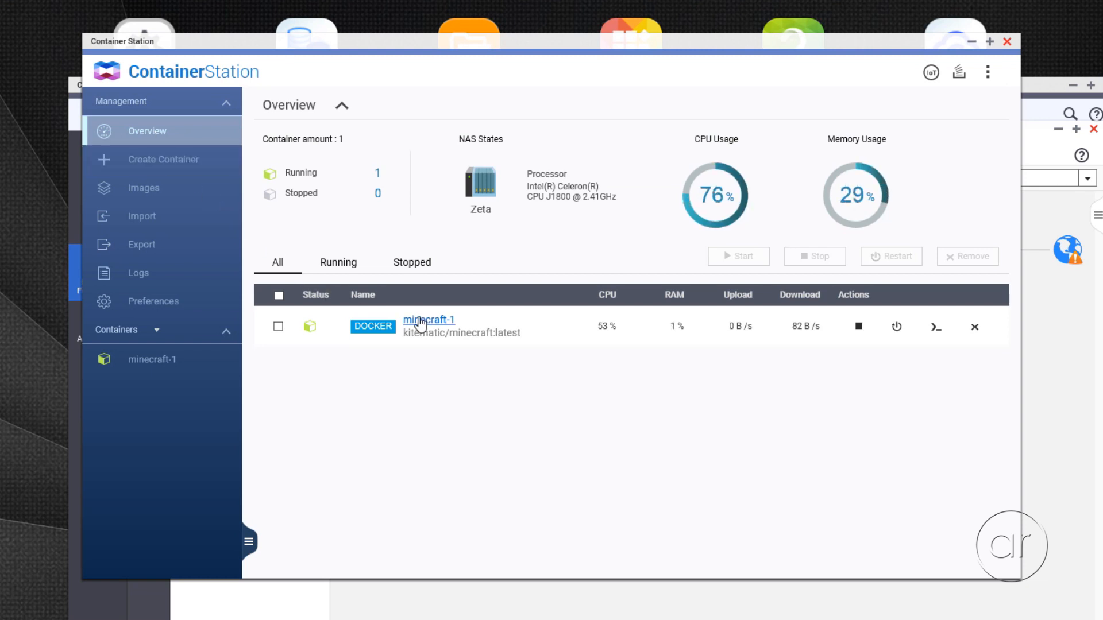
pyautogui.click(428, 319)
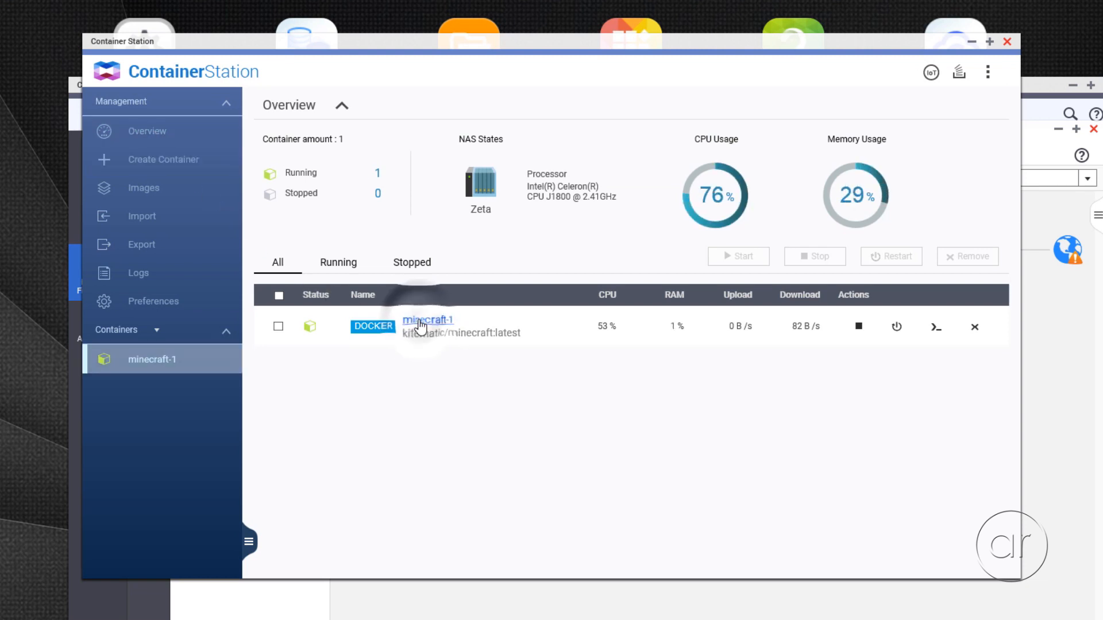
pyautogui.click(427, 320)
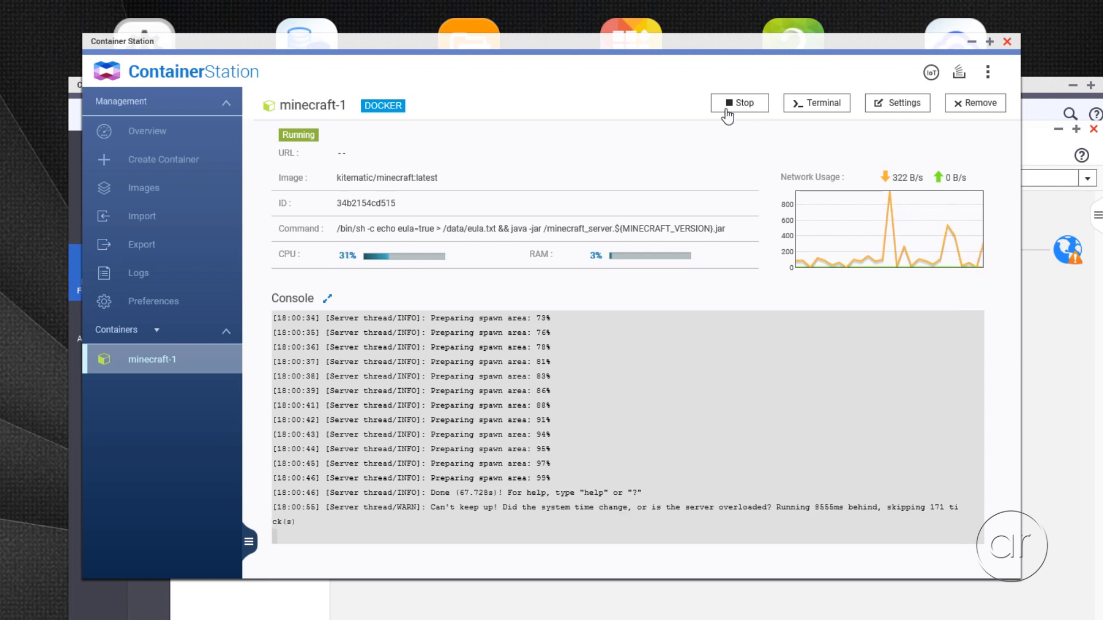
# Step: Stop the running minecraft-1 container once the server finishes loading
pyautogui.click(740, 103)
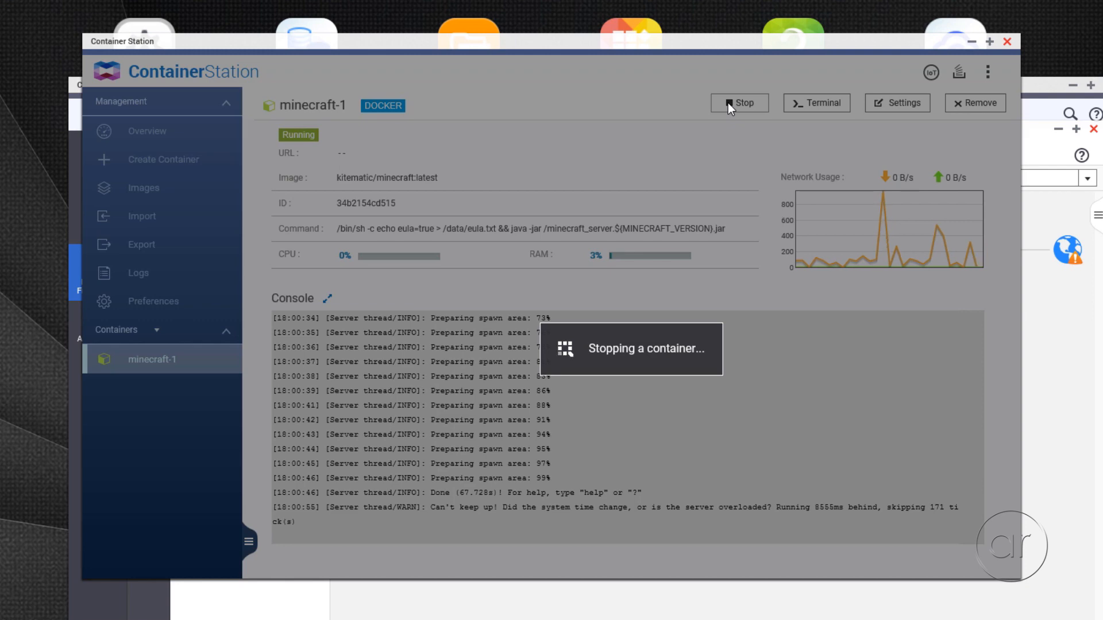
pyautogui.click(738, 104)
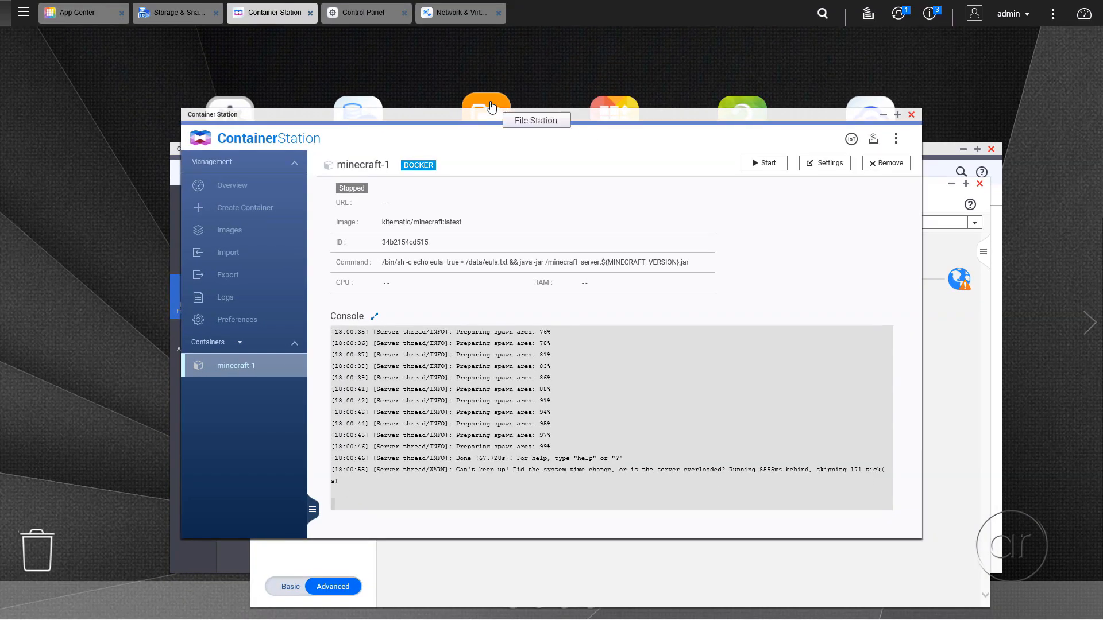
# Step: In File Station, browse Container > container-station-data > lib > docker > volumes to the container's volume folder
pyautogui.click(485, 107)
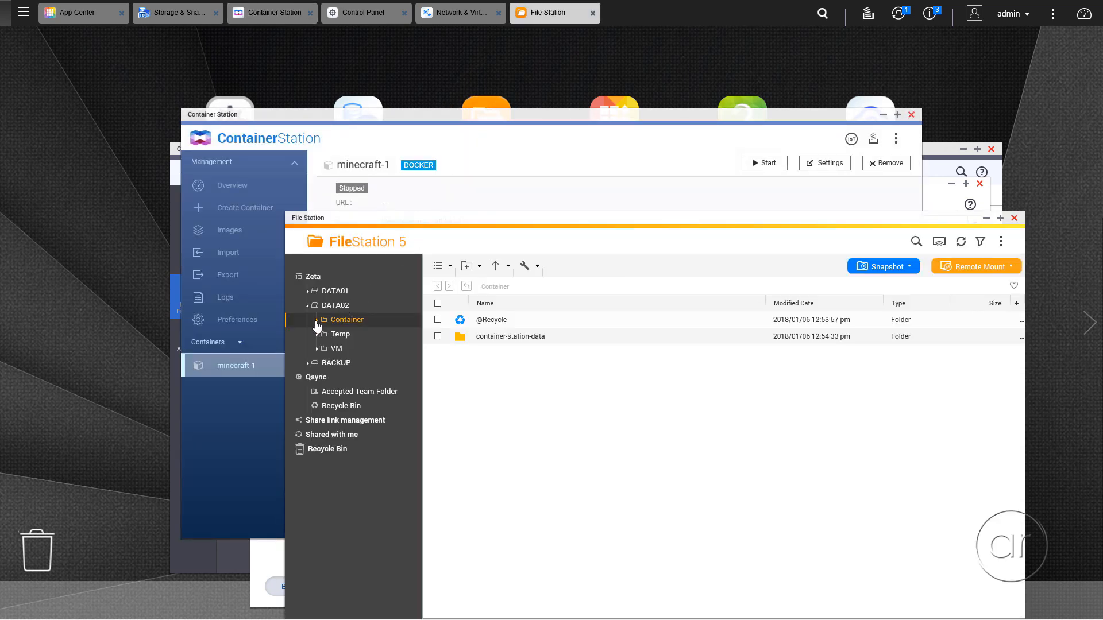
pyautogui.click(309, 319)
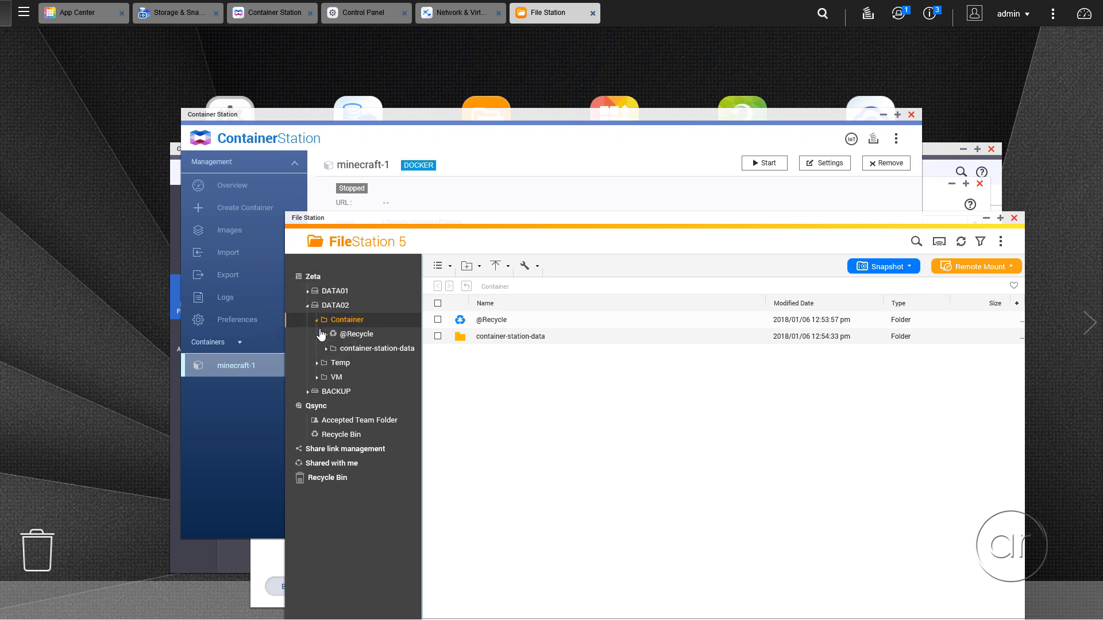
pyautogui.click(322, 348)
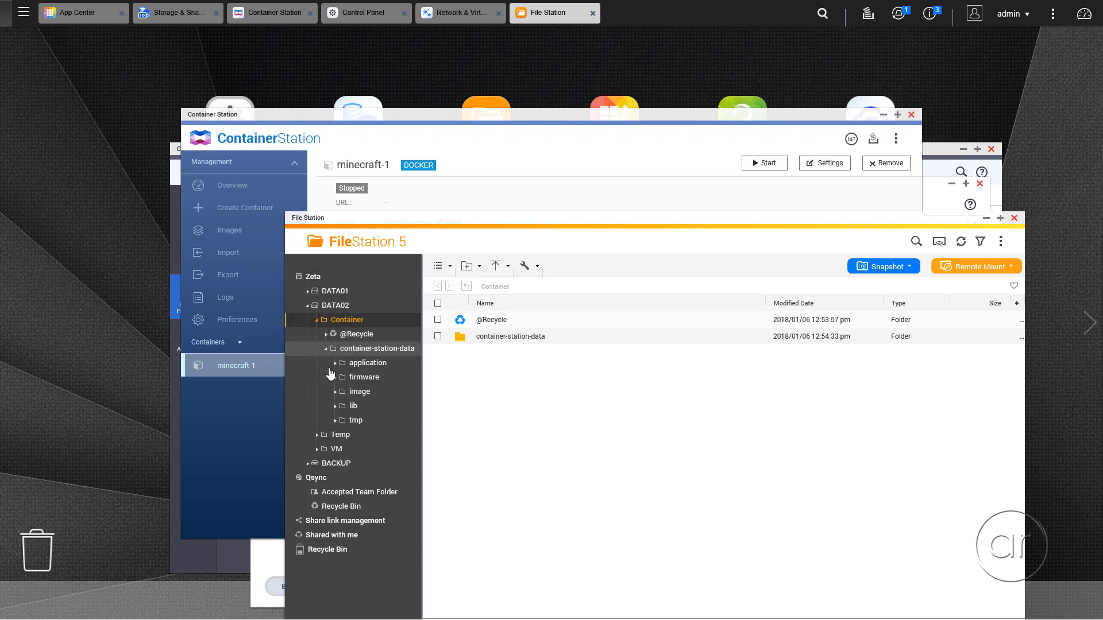
pyautogui.click(343, 405)
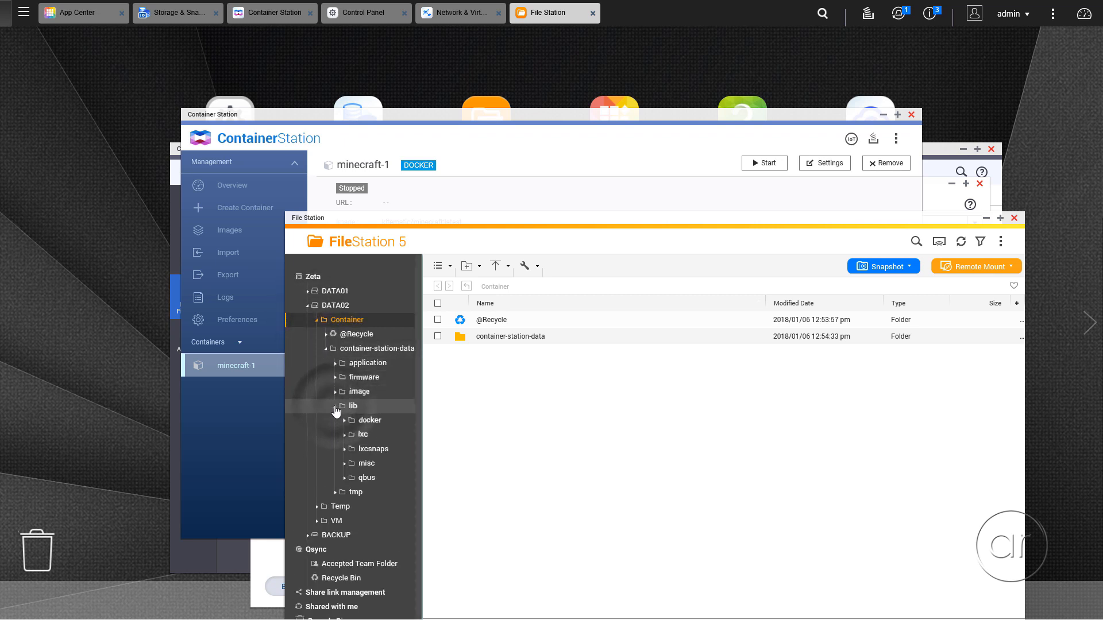
pyautogui.click(346, 420)
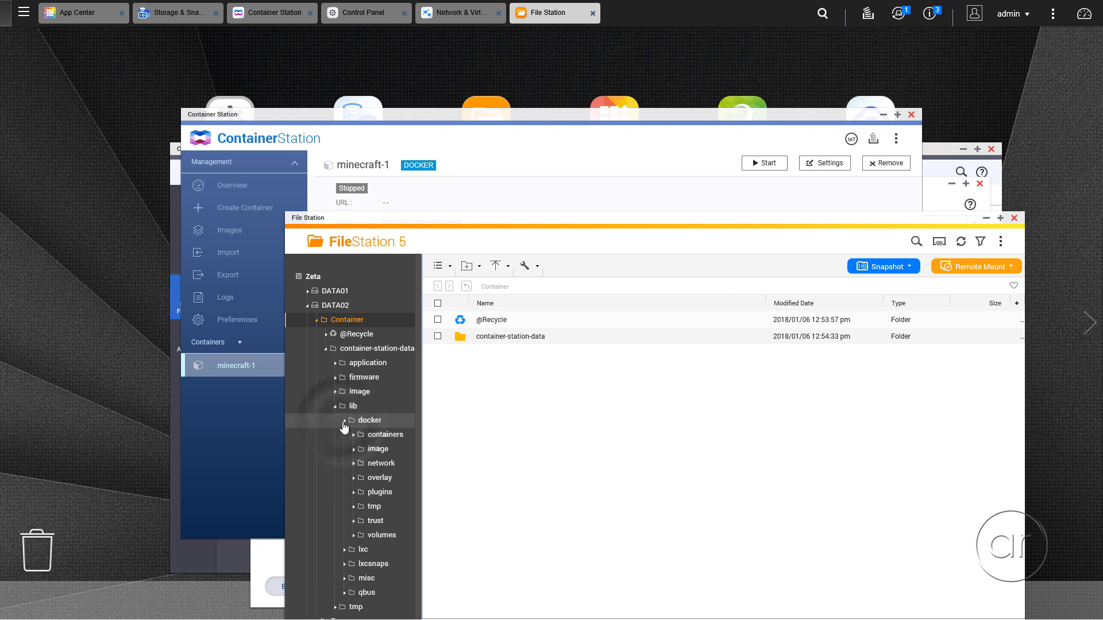
pyautogui.click(354, 534)
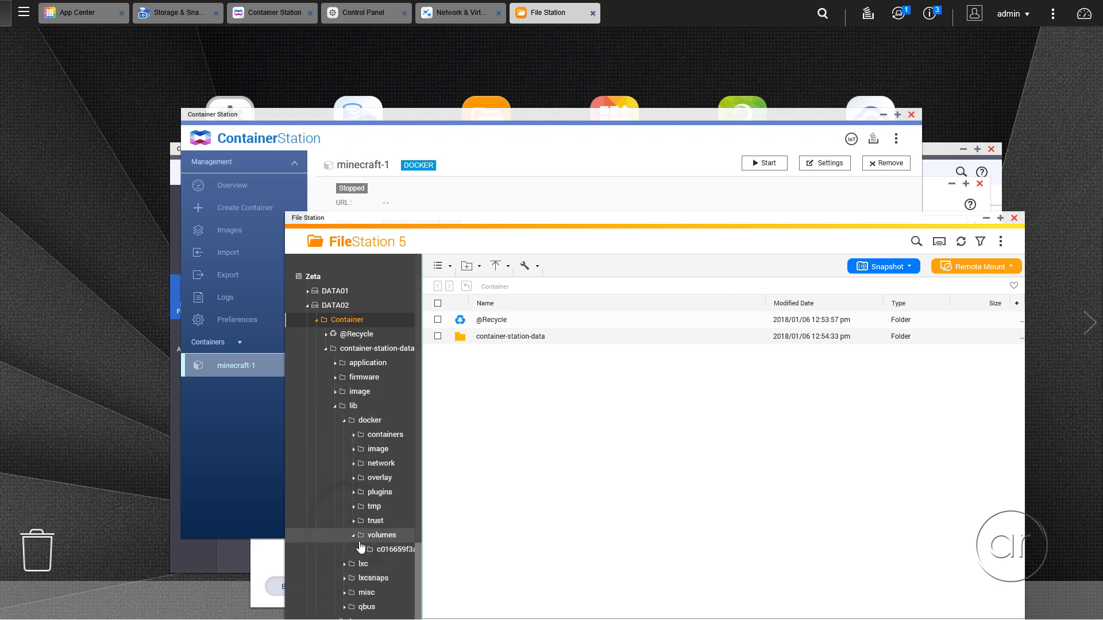
pyautogui.click(398, 549)
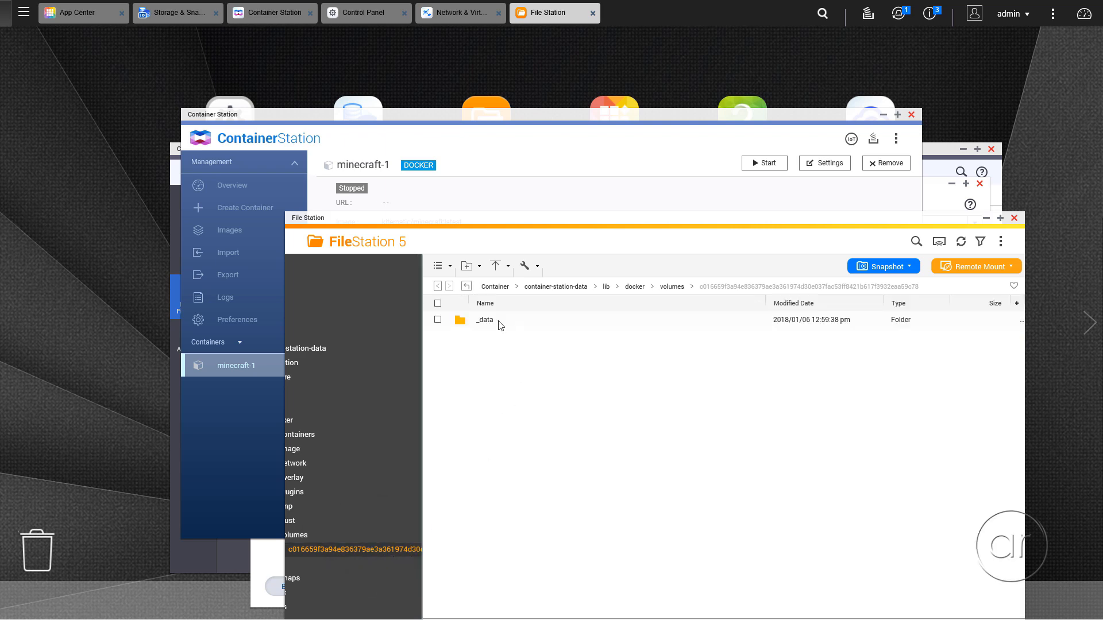
# Step: Enter the _data folder of server files and bring up actions for server.properties
pyautogui.click(485, 319)
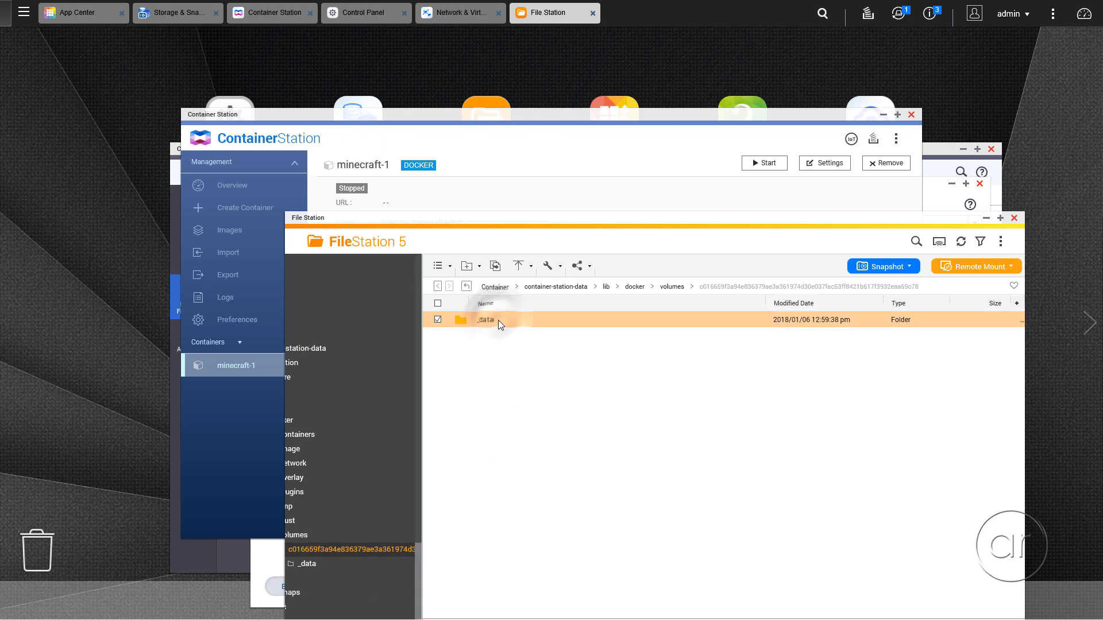
pyautogui.doubleClick(483, 319)
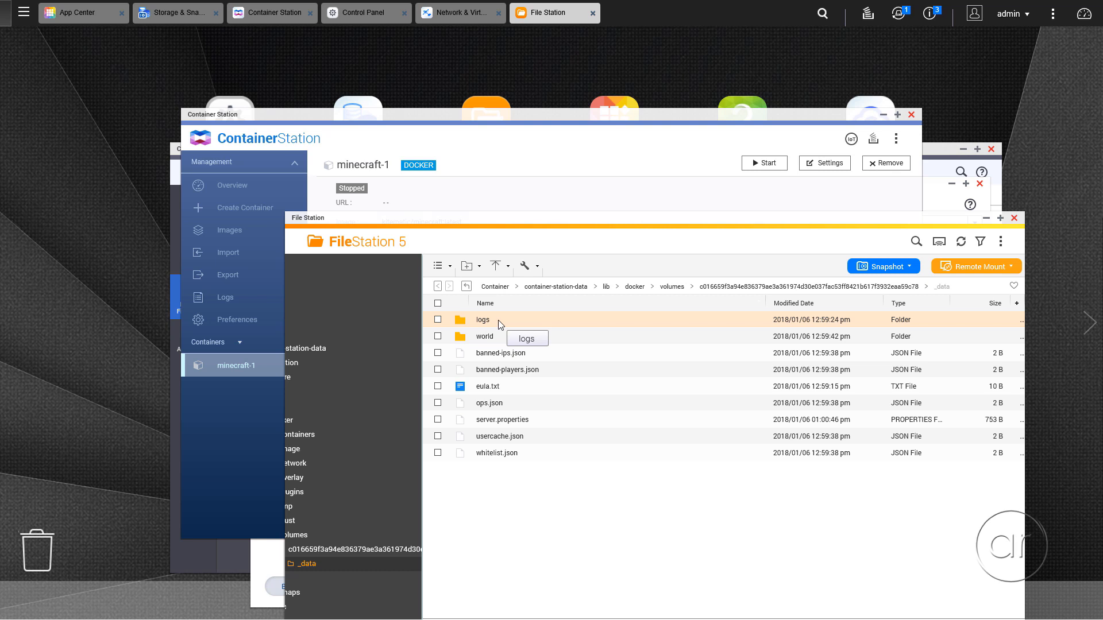
pyautogui.moveTo(512, 368)
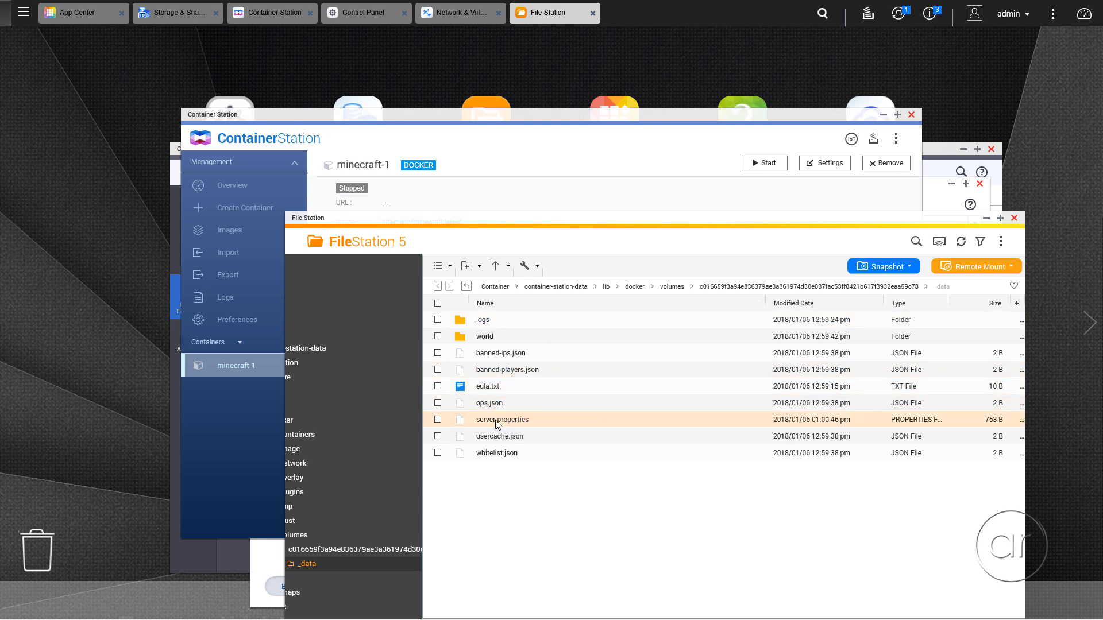
pyautogui.rightClick(501, 419)
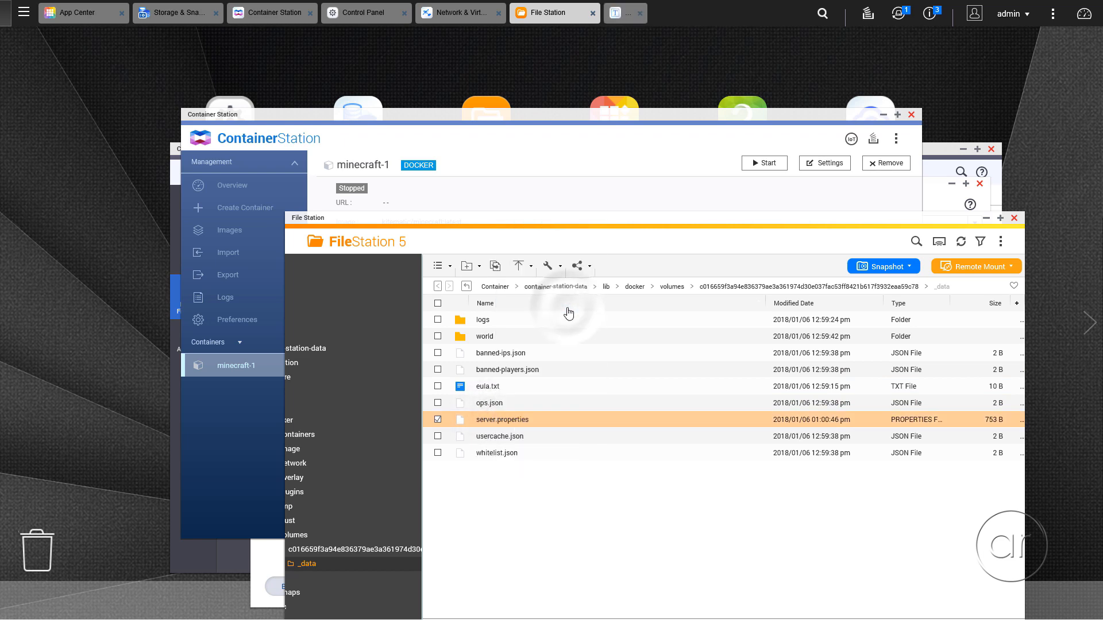
# Step: Edit server.properties in Text Editor and save the changes
pyautogui.doubleClick(502, 420)
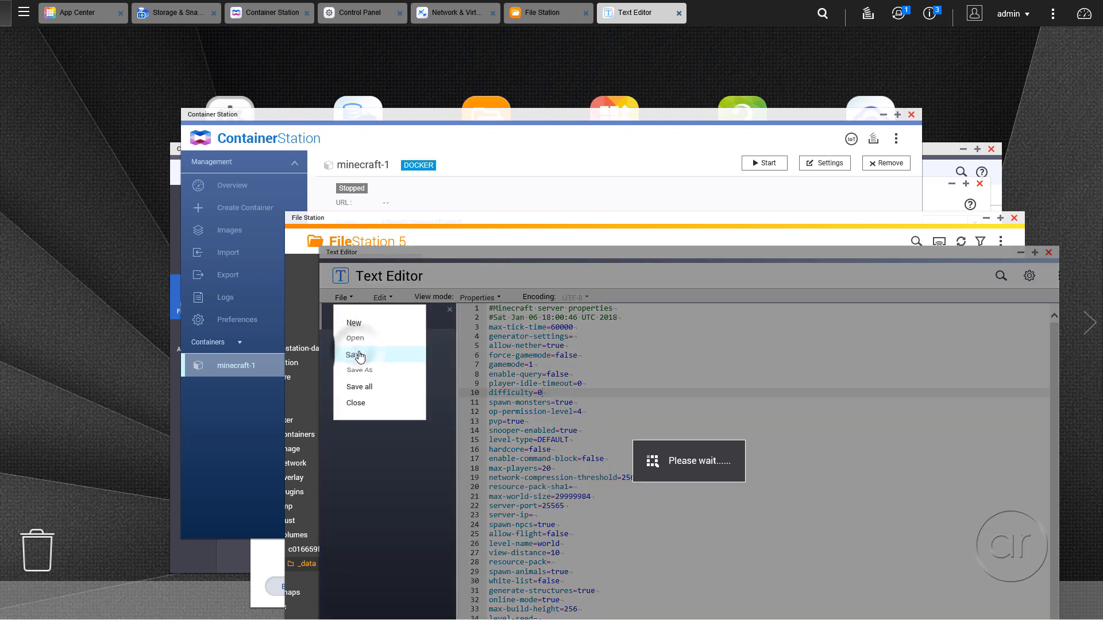
pyautogui.click(354, 355)
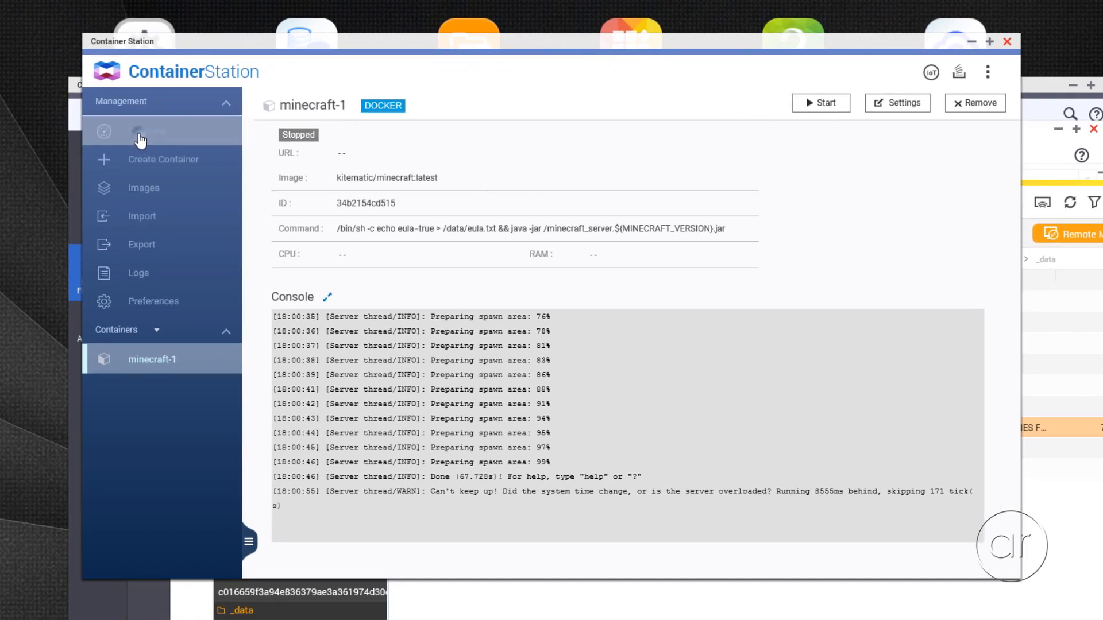
# Step: Restart the minecraft-1 container from the overview and view its console details
pyautogui.click(147, 130)
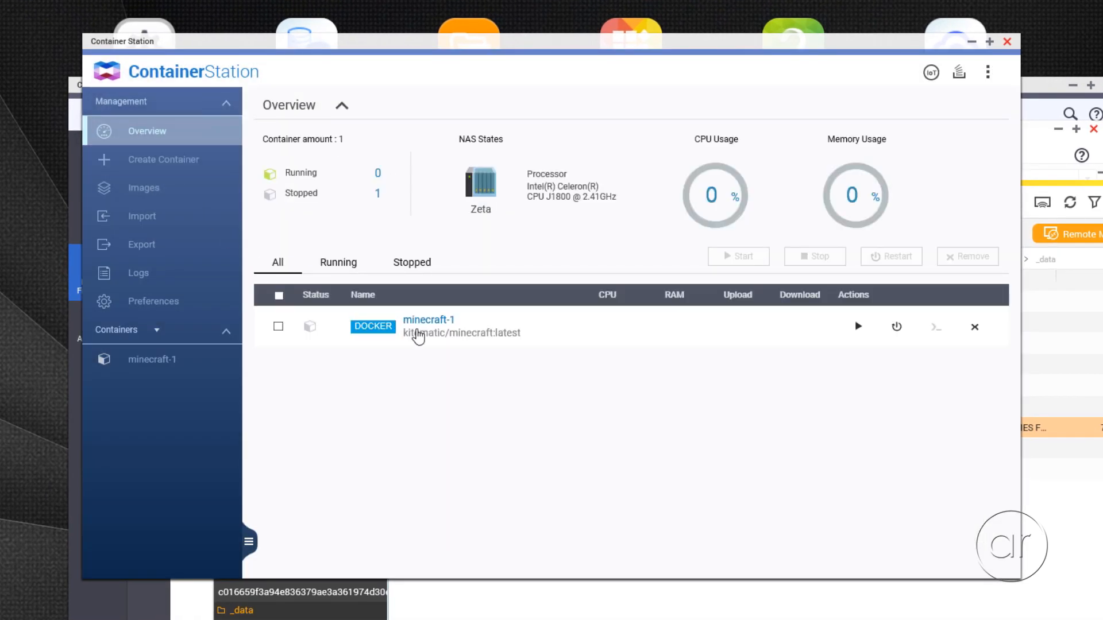
pyautogui.click(278, 326)
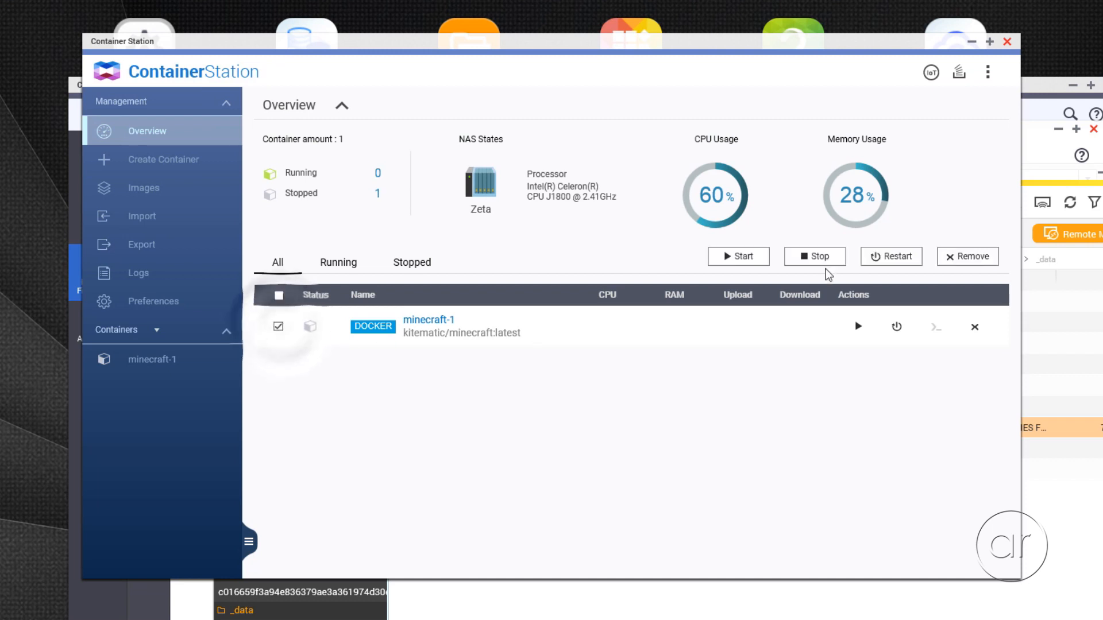
pyautogui.click(891, 256)
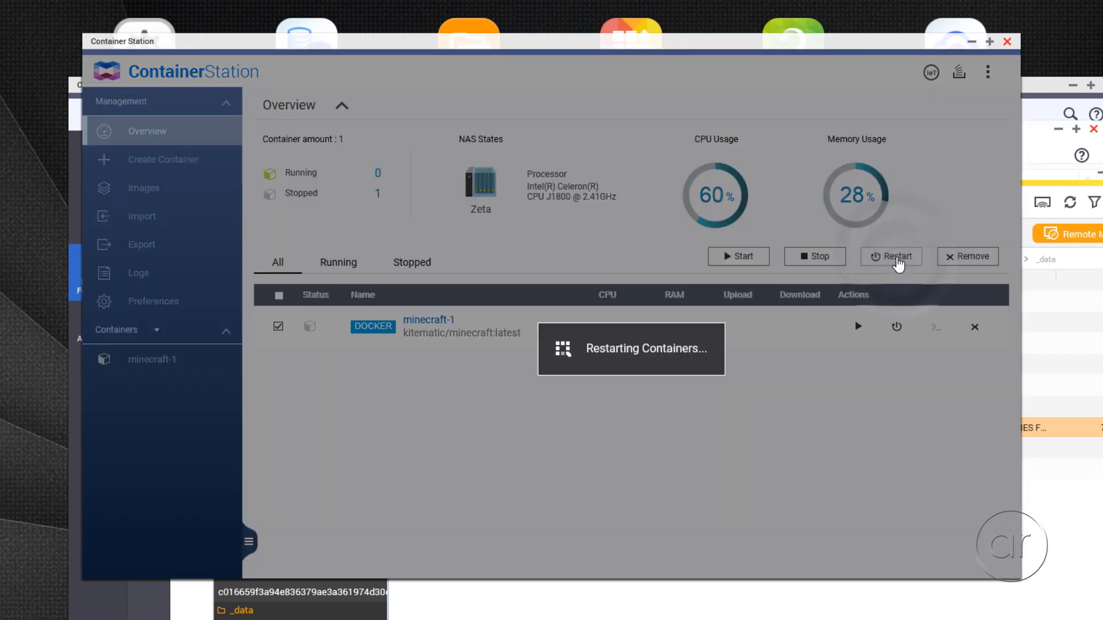
pyautogui.click(890, 256)
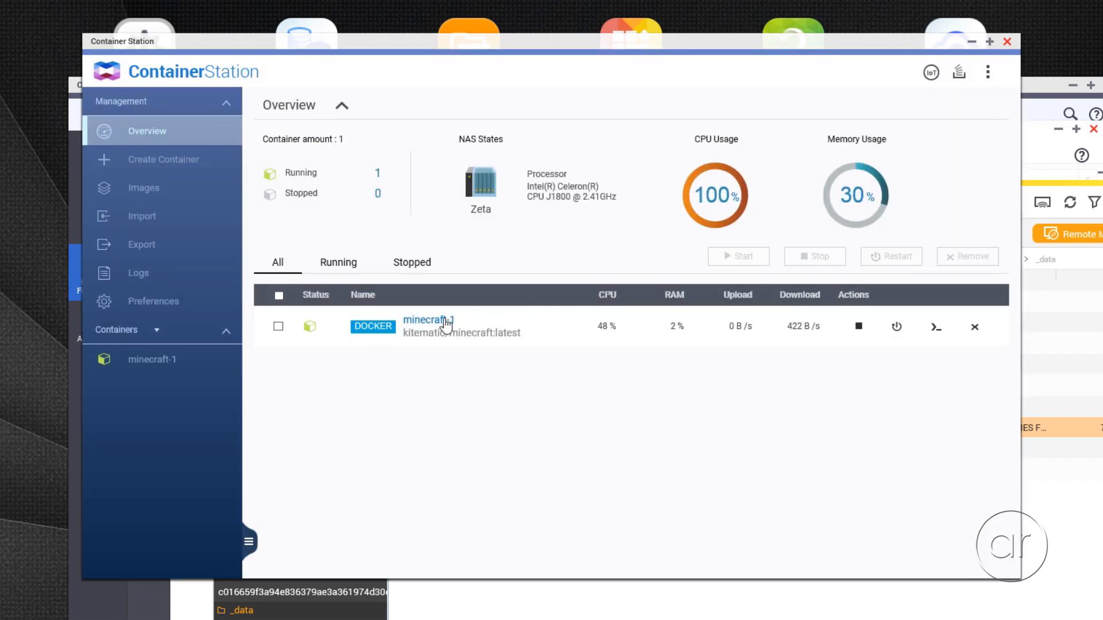
pyautogui.click(426, 319)
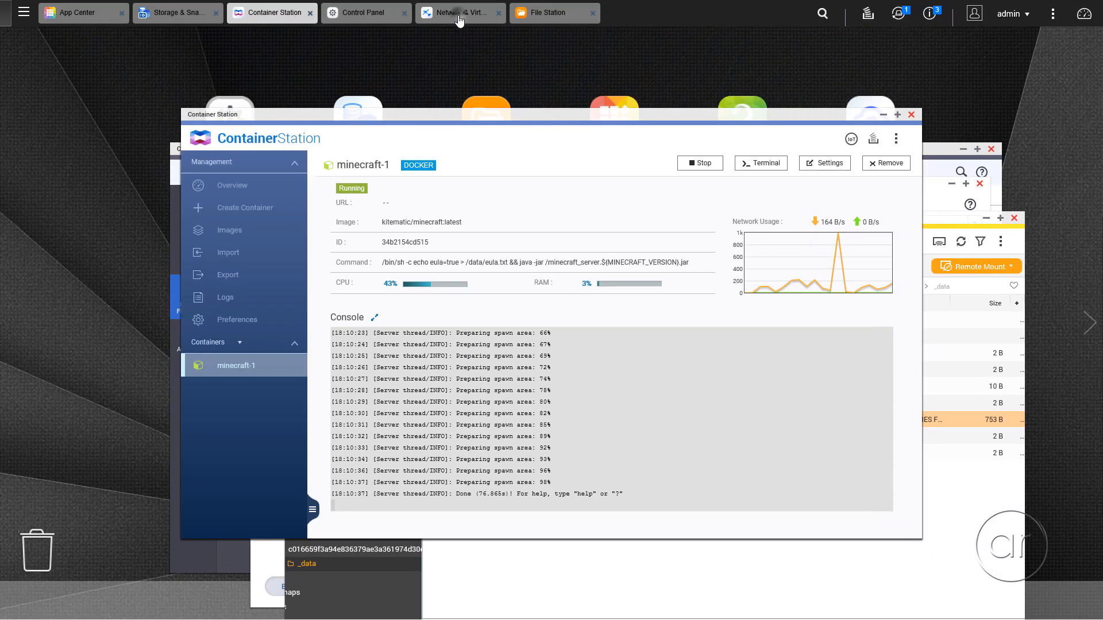
# Step: Return to Network & Virtual Switch to see minecraft-1's adapter on Virtual Switch 1
pyautogui.click(457, 12)
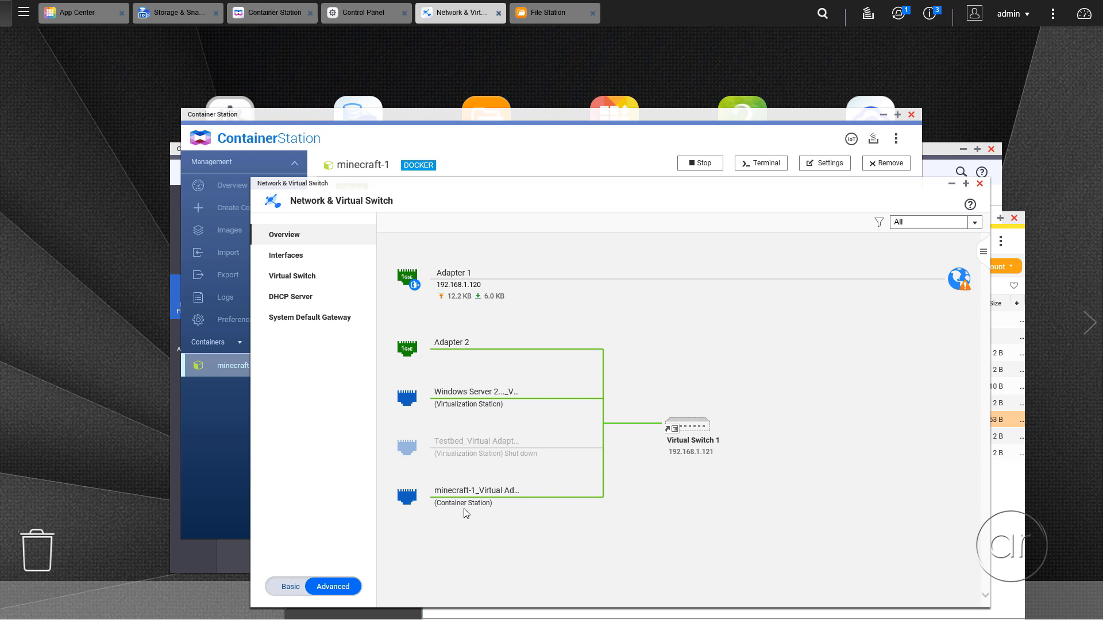
pyautogui.moveTo(710, 429)
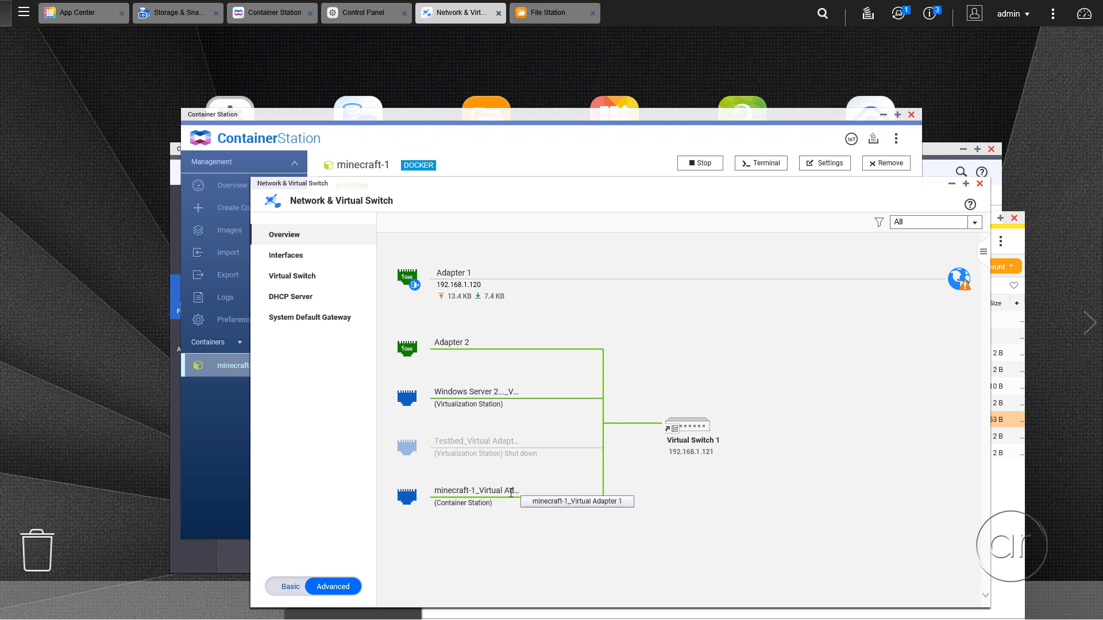
pyautogui.moveTo(570, 202)
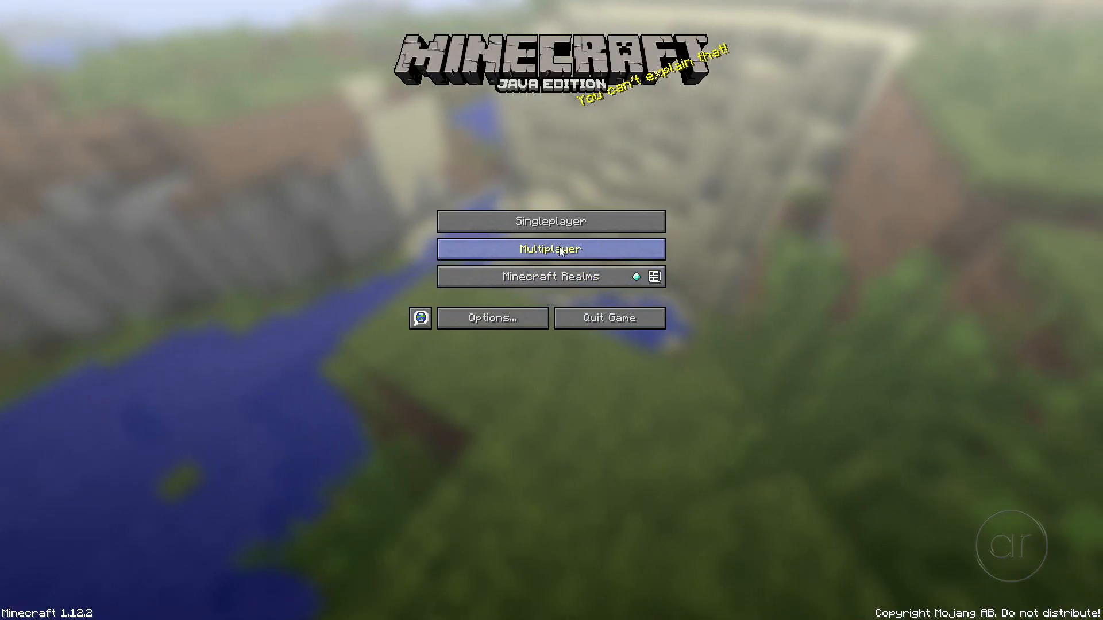
# Step: Go to Multiplayer > Direct Connect and enter the server address 192.168.1.1..
pyautogui.click(552, 249)
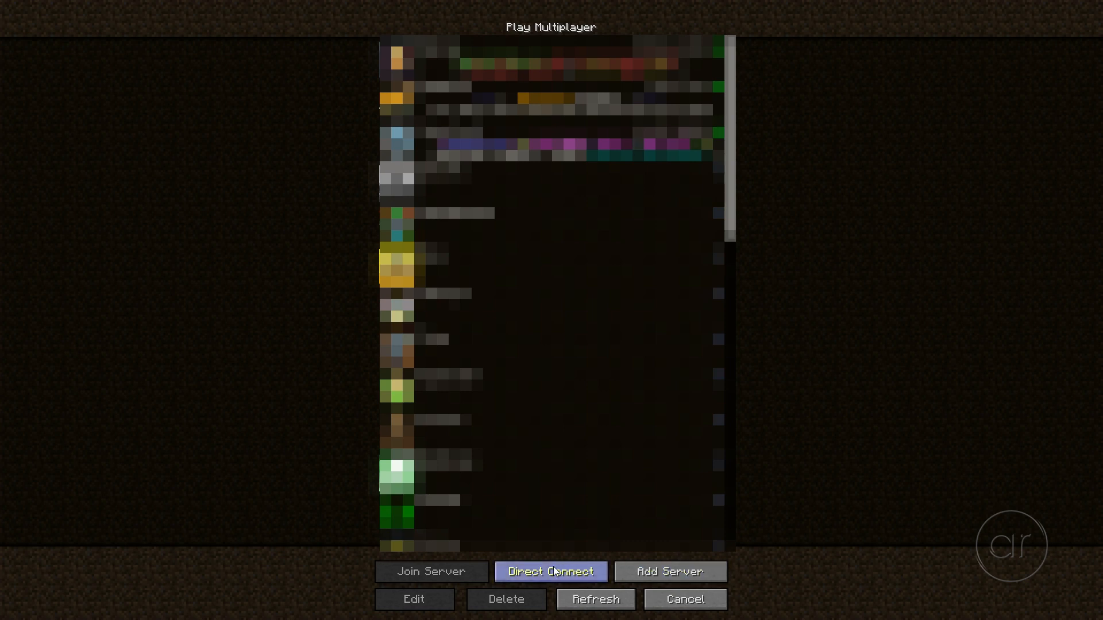
pyautogui.click(551, 572)
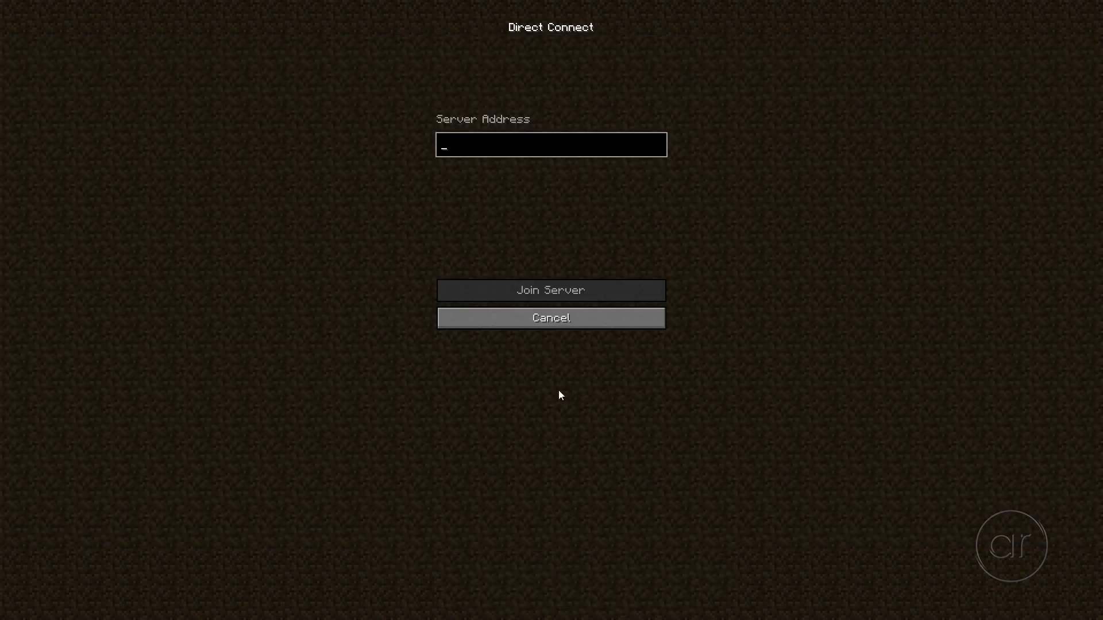
pyautogui.write('192.168.1.1')
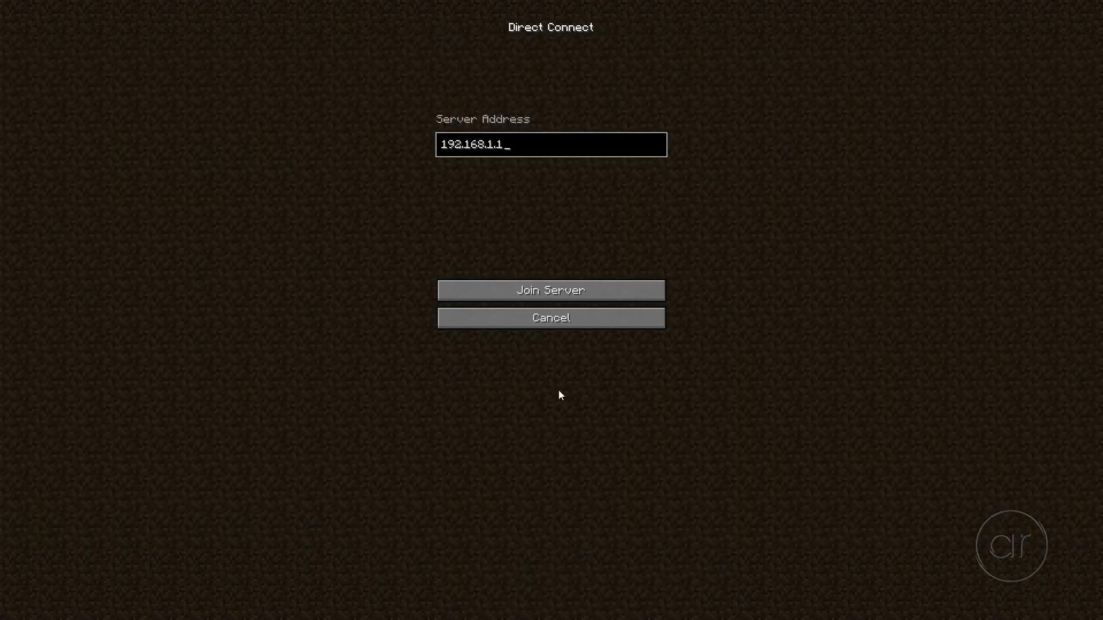